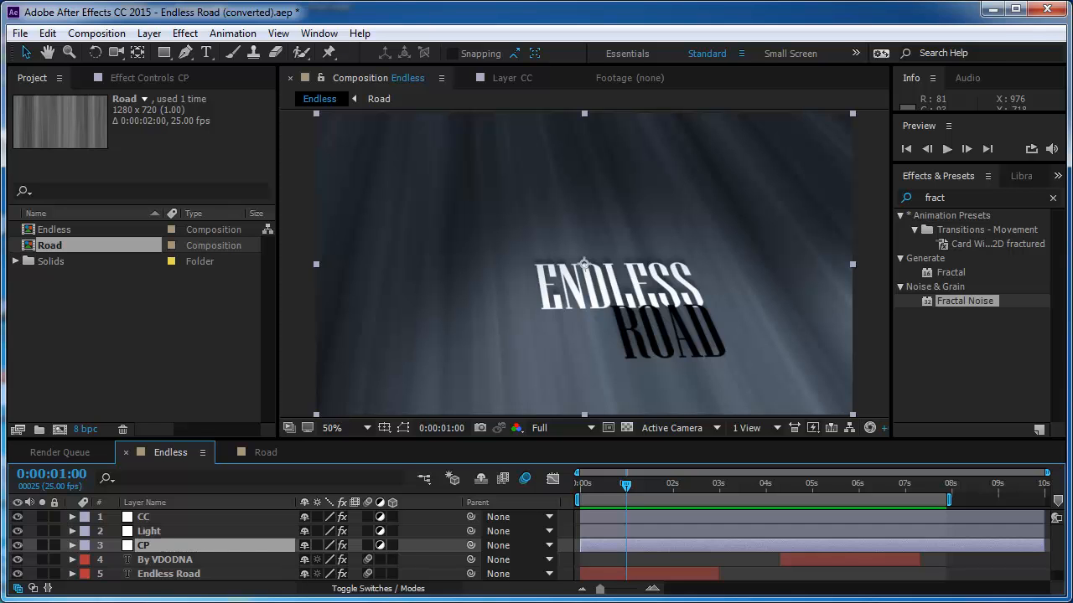
Create a new 1280×720, two-second composition named Endless
left_click(946, 148)
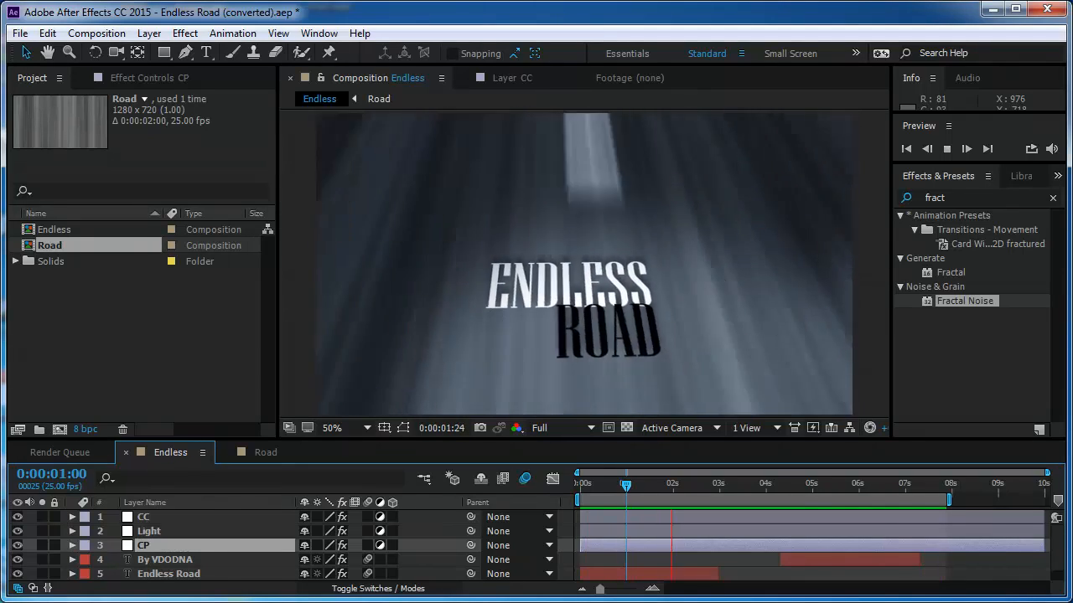
left_click(765, 484)
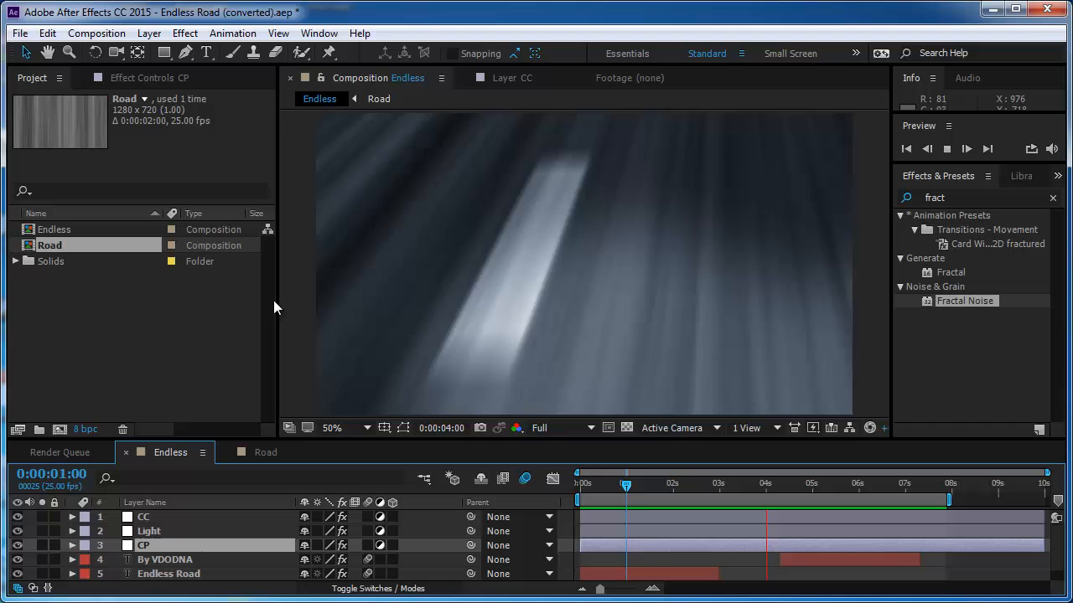
left_click(96, 33)
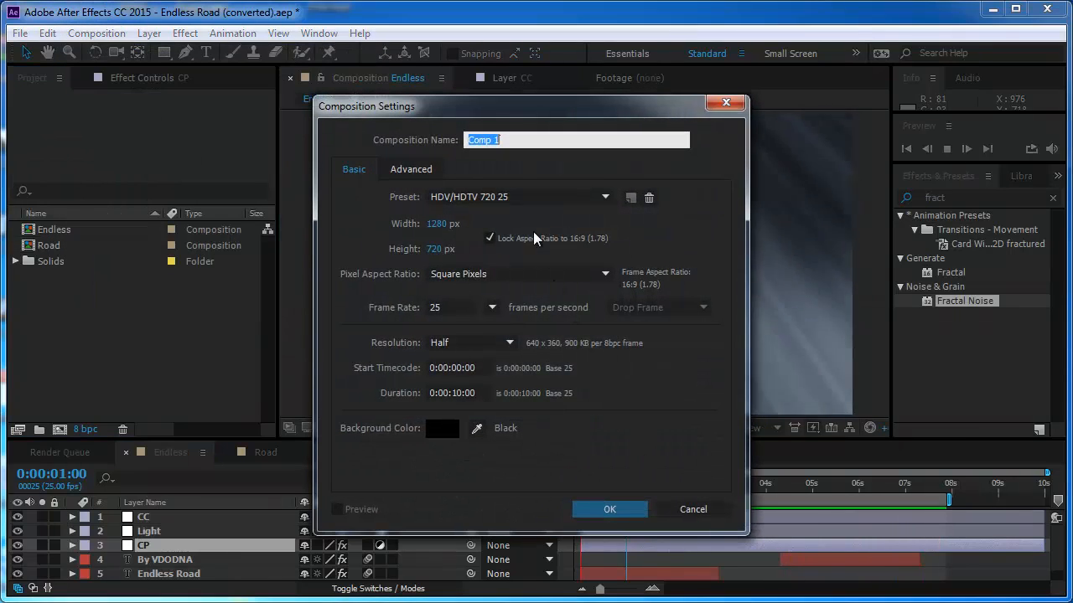
type("E")
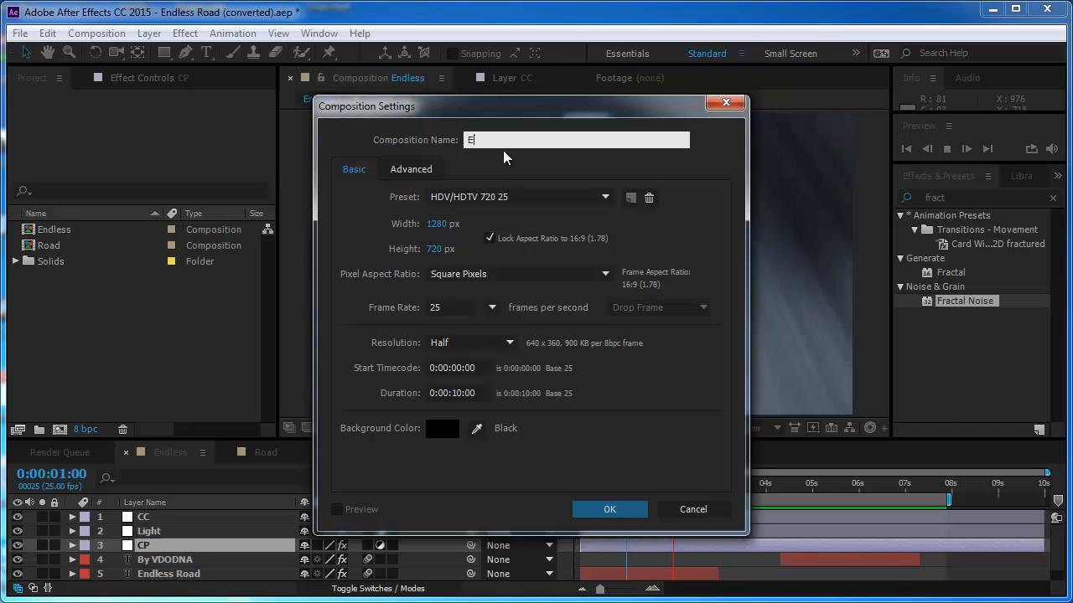
type("ndless")
left_click(459, 393)
type("2")
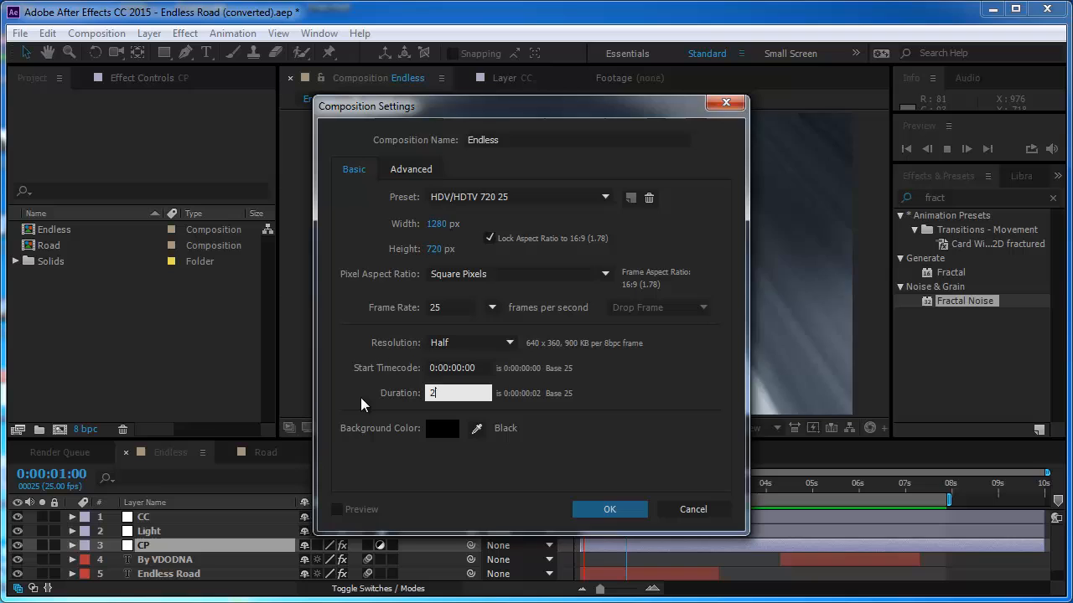
left_click(609, 509)
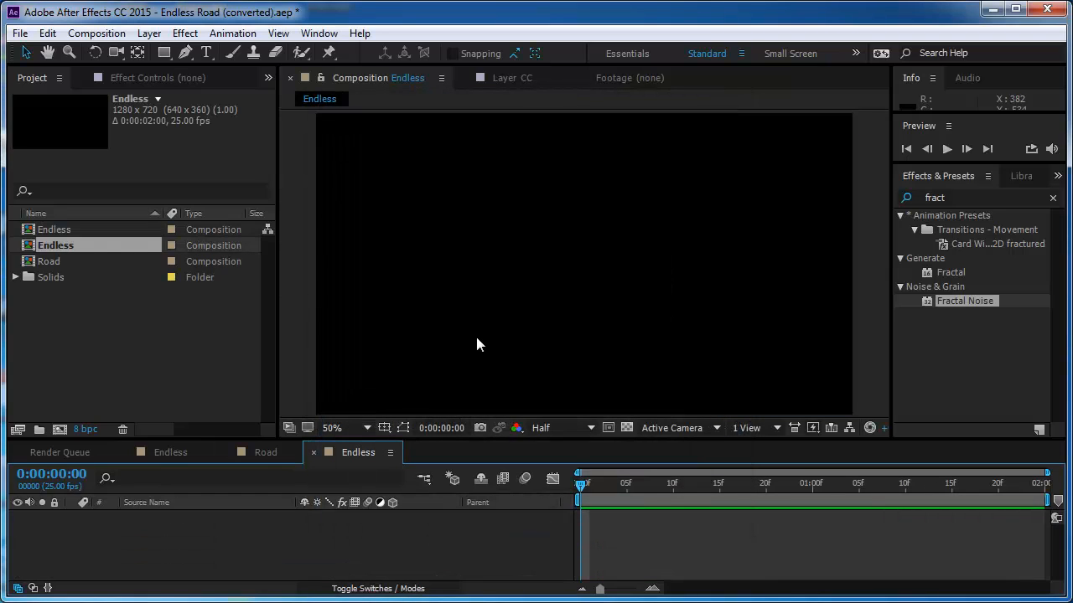
mouse_move(185, 32)
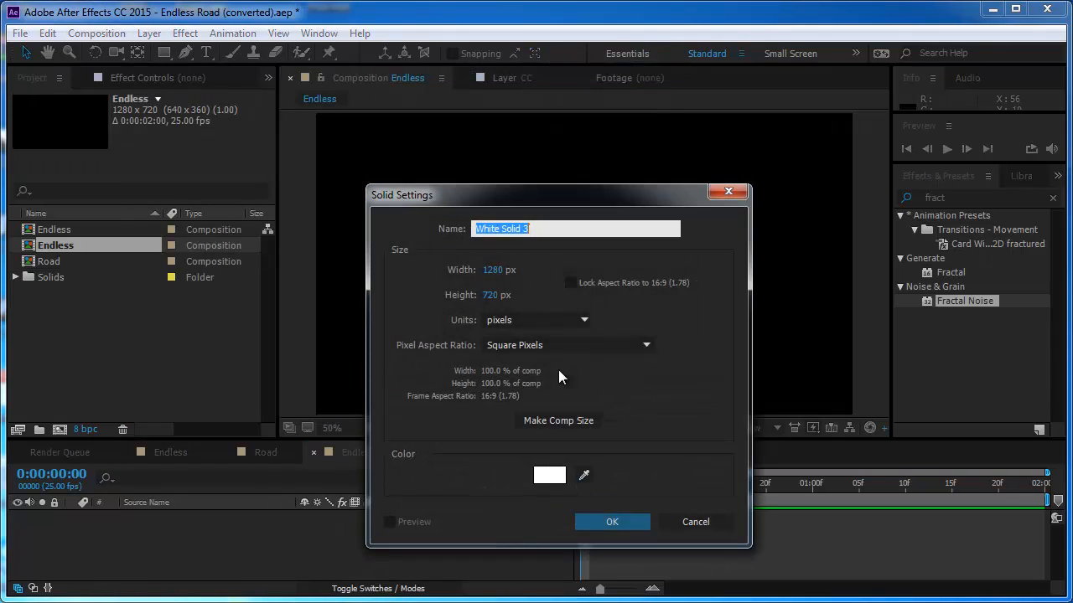
Add a full-frame white solid named Road Texture
type("Road T")
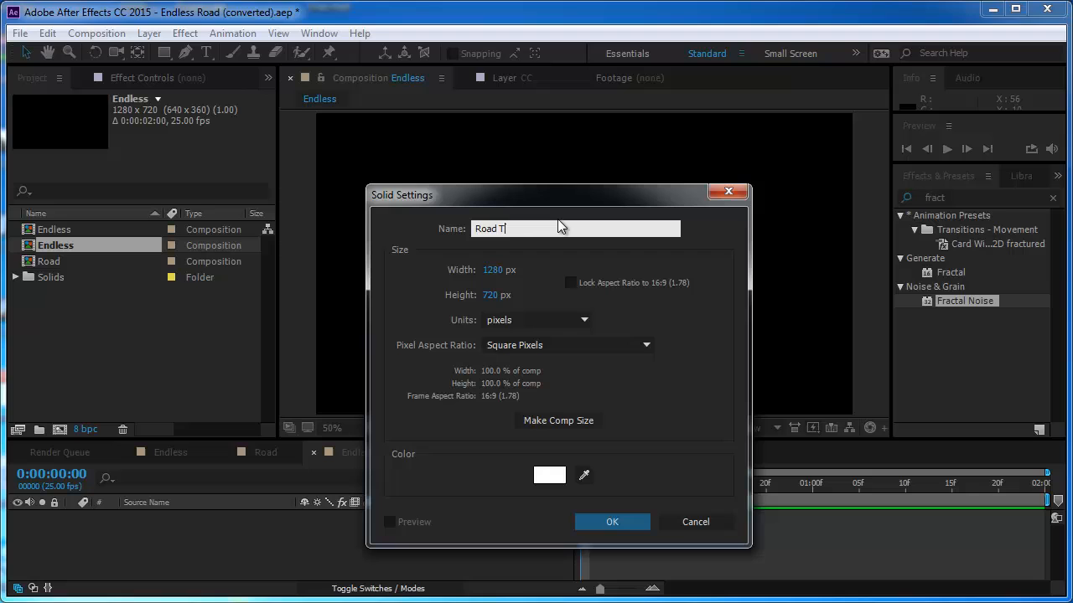
type("exture")
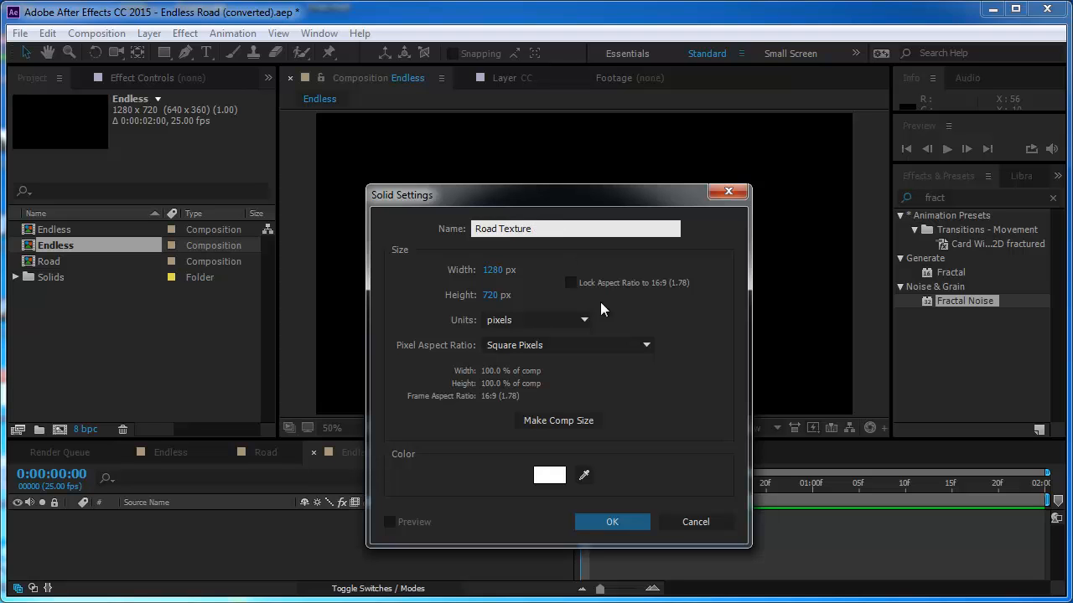
left_click(612, 521)
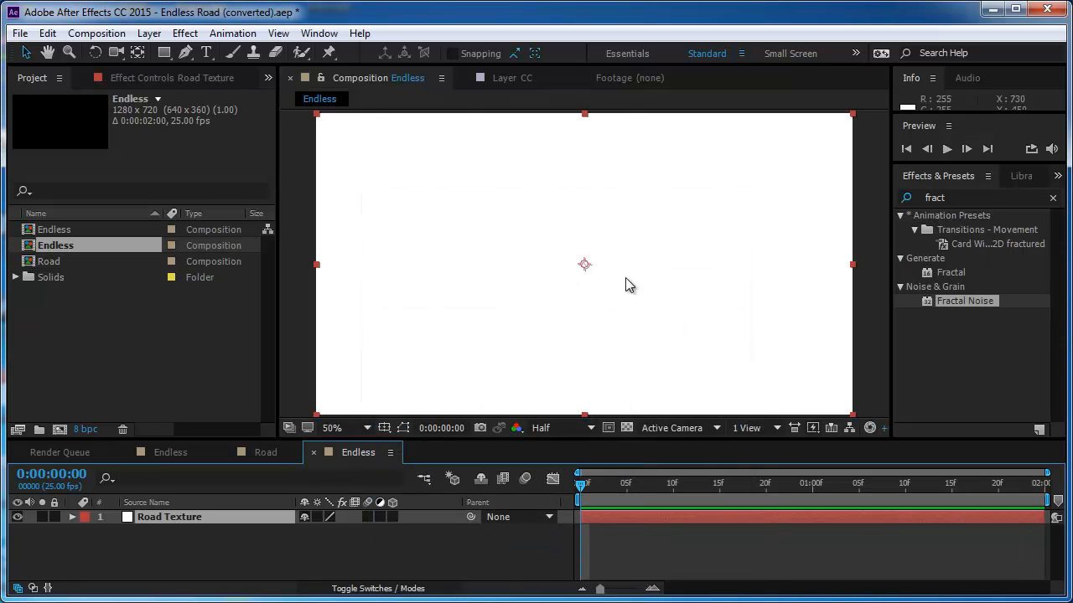
Apply Fractal Noise to Road Texture with non-uniform scaling enabled
triple_click(964, 197)
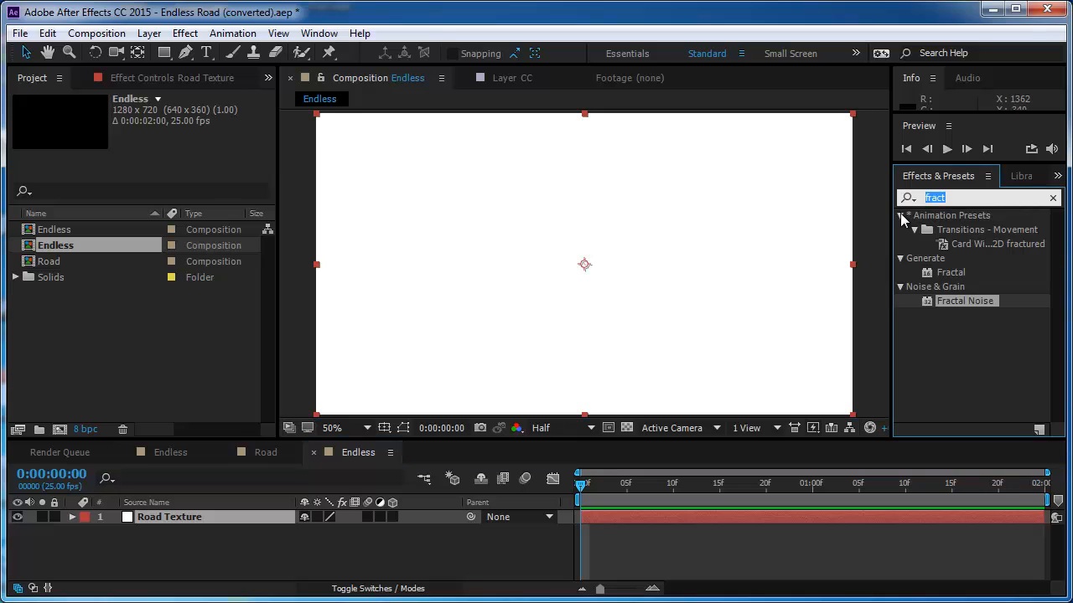
mouse_move(964, 312)
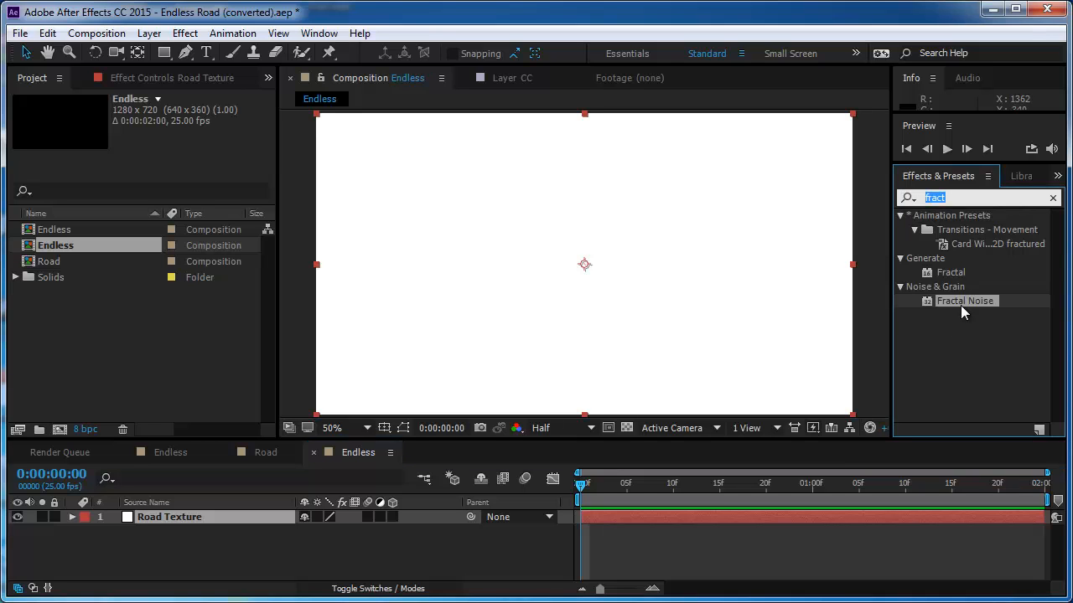
double_click(965, 301)
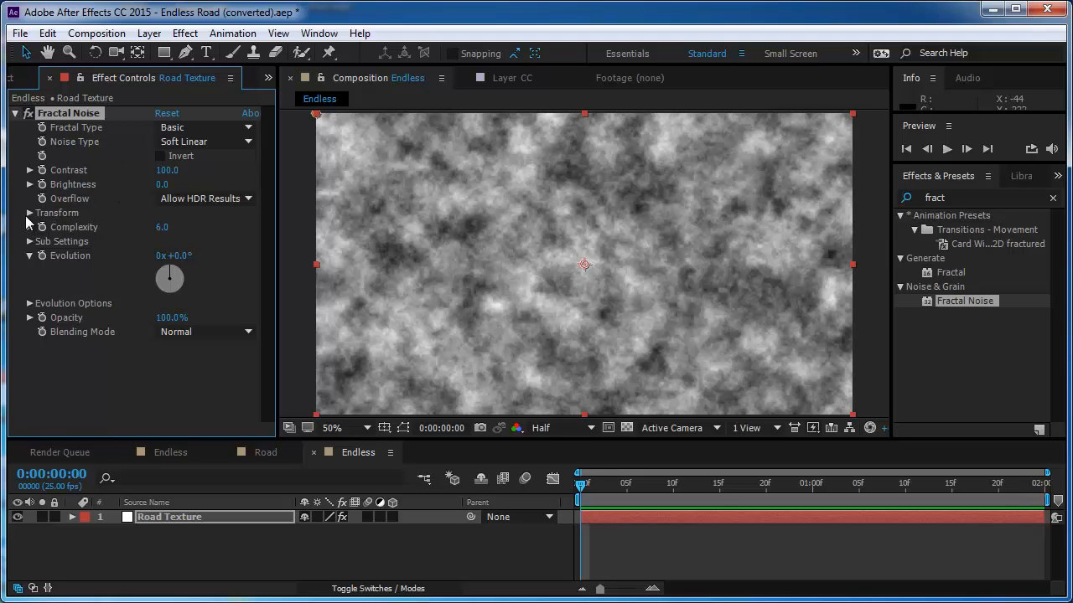
left_click(29, 213)
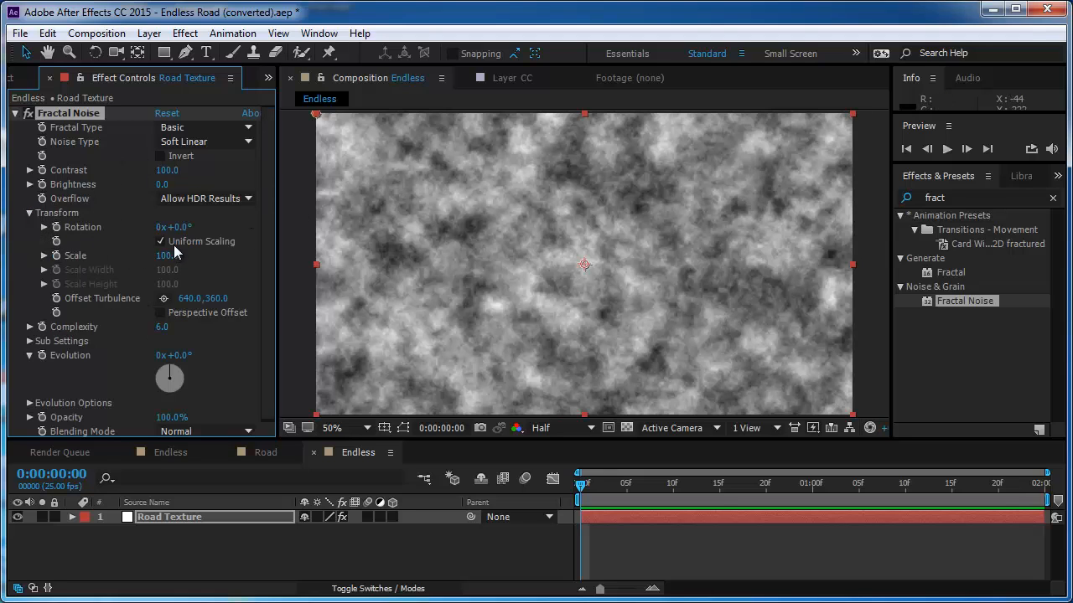
left_click(160, 242)
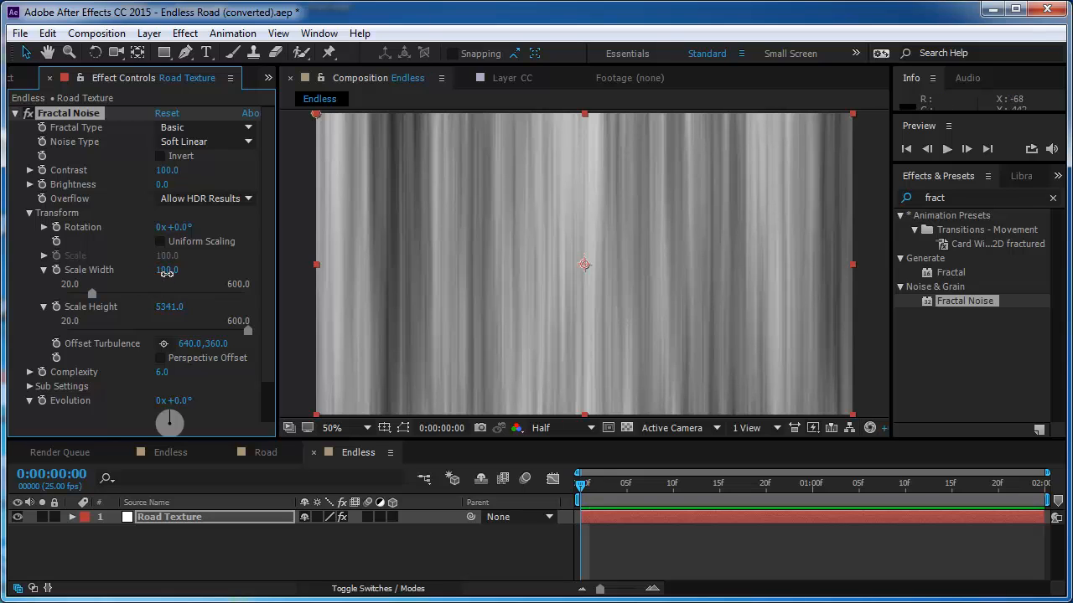
Stretch the noise to Scale Width 113 vertical streaks and lower Contrast to about 63
left_click_drag(167, 269, 178, 269)
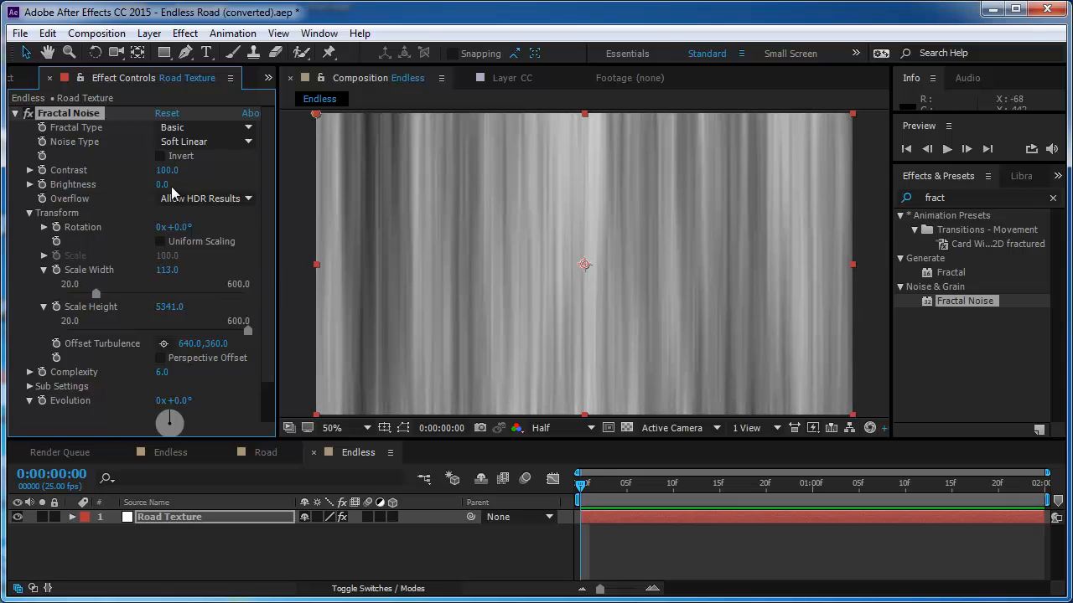
left_click_drag(167, 171, 147, 170)
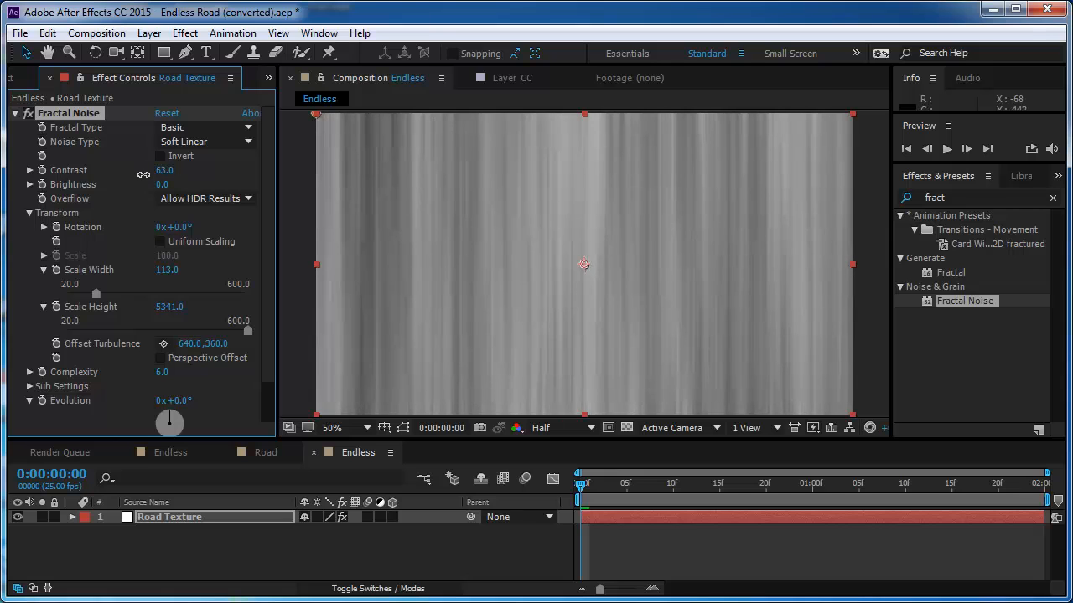
left_click_drag(176, 170, 164, 170)
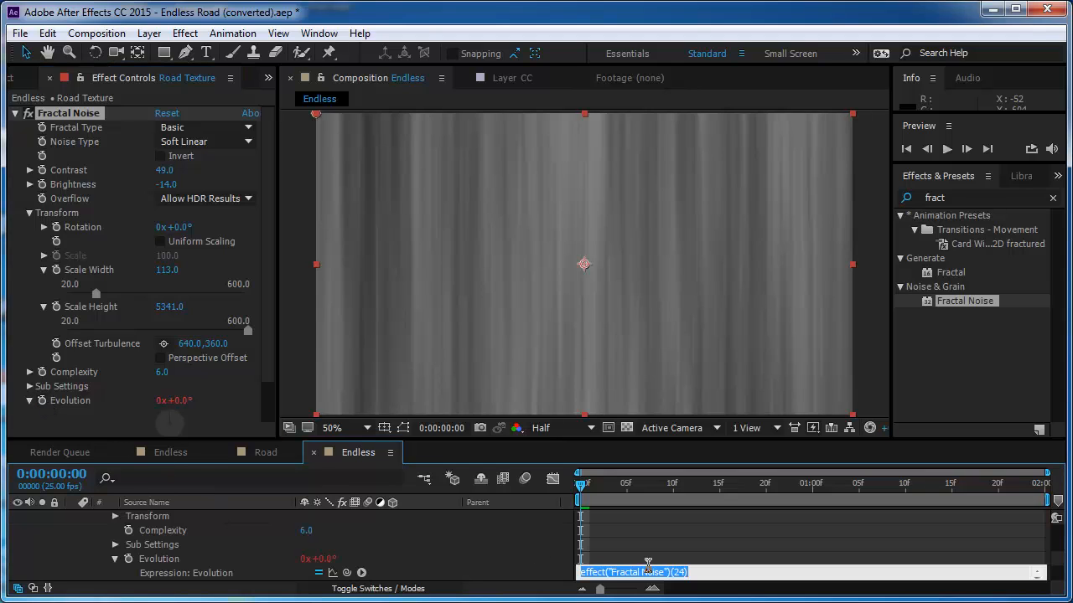
Drive the noise Evolution with a wiggle(25,3000) expression
type("wiggle")
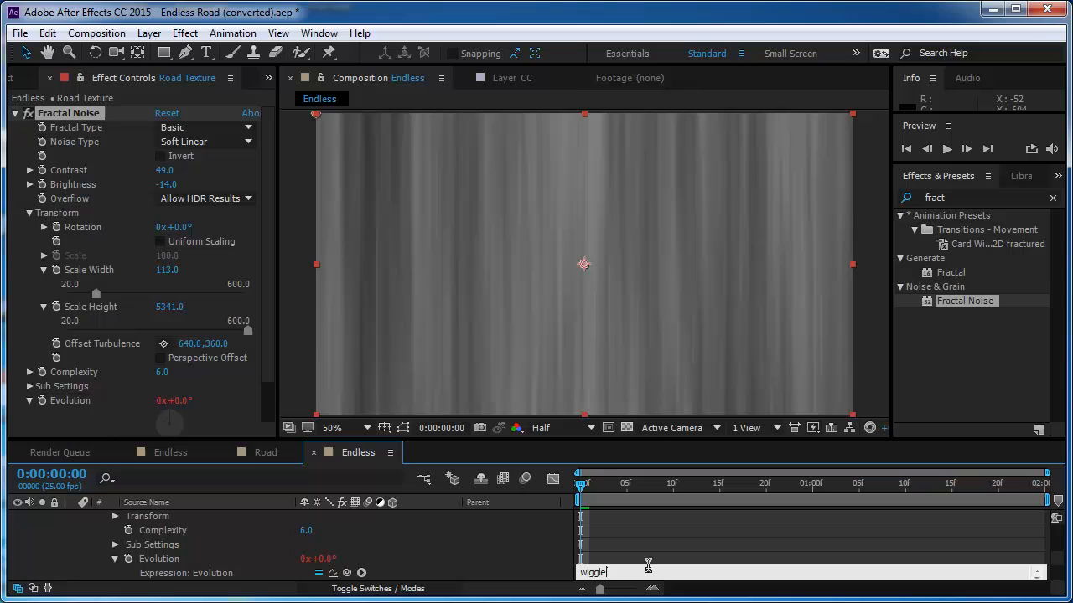
type("(25")
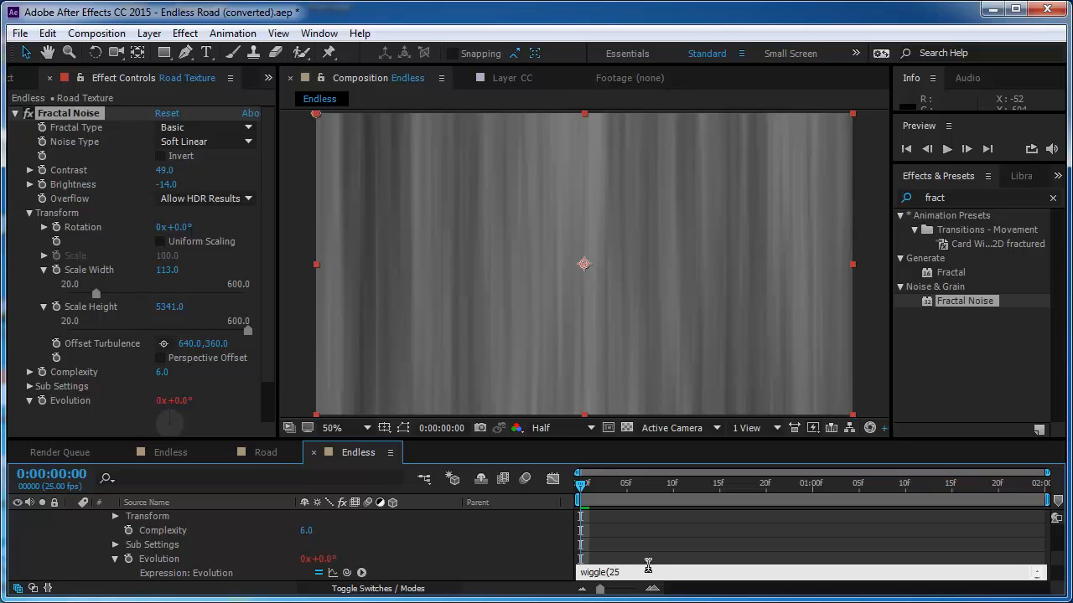
type(",30")
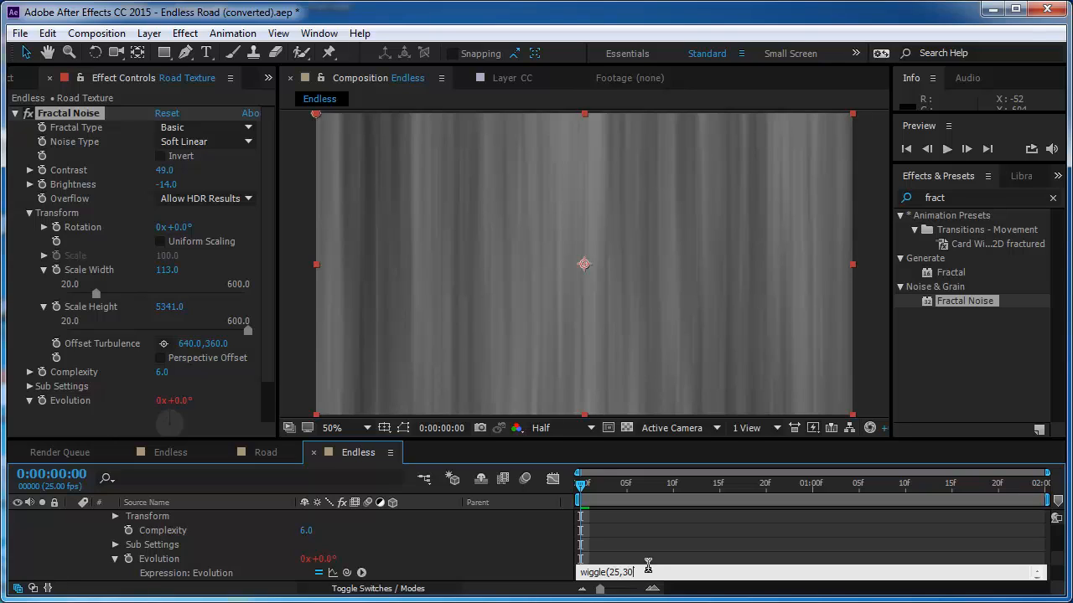
type("00)")
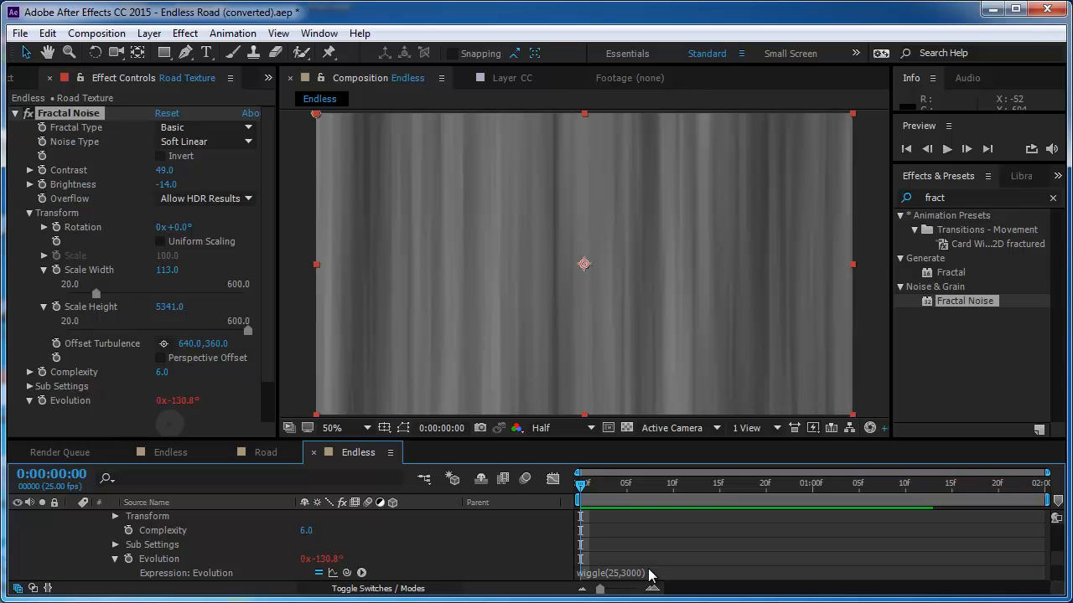
left_click(149, 32)
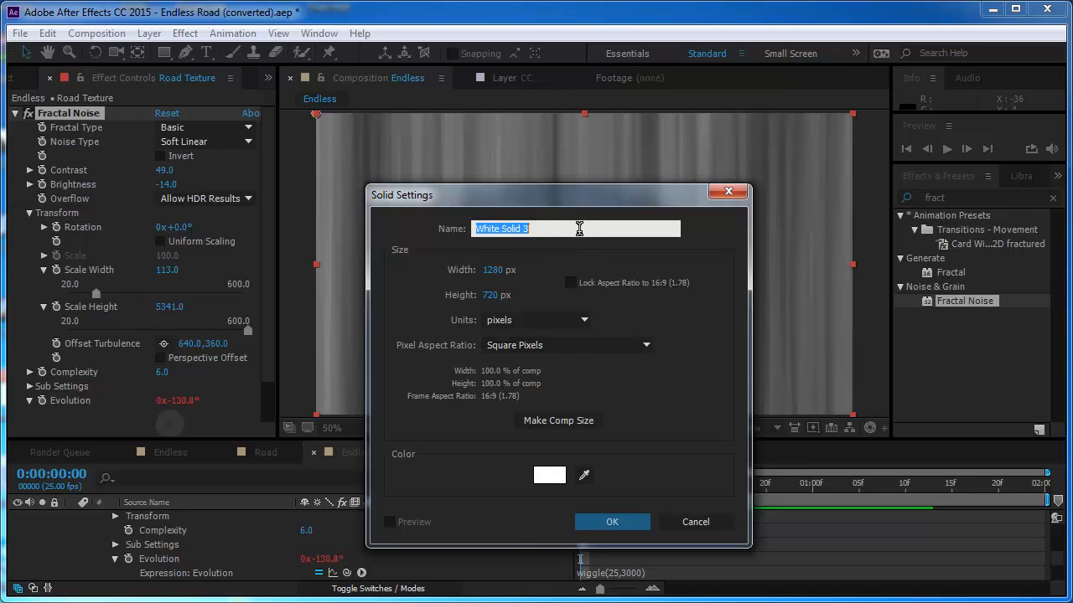
Create a white stripe solid masked down to a narrow vertical rectangle
type("Strip")
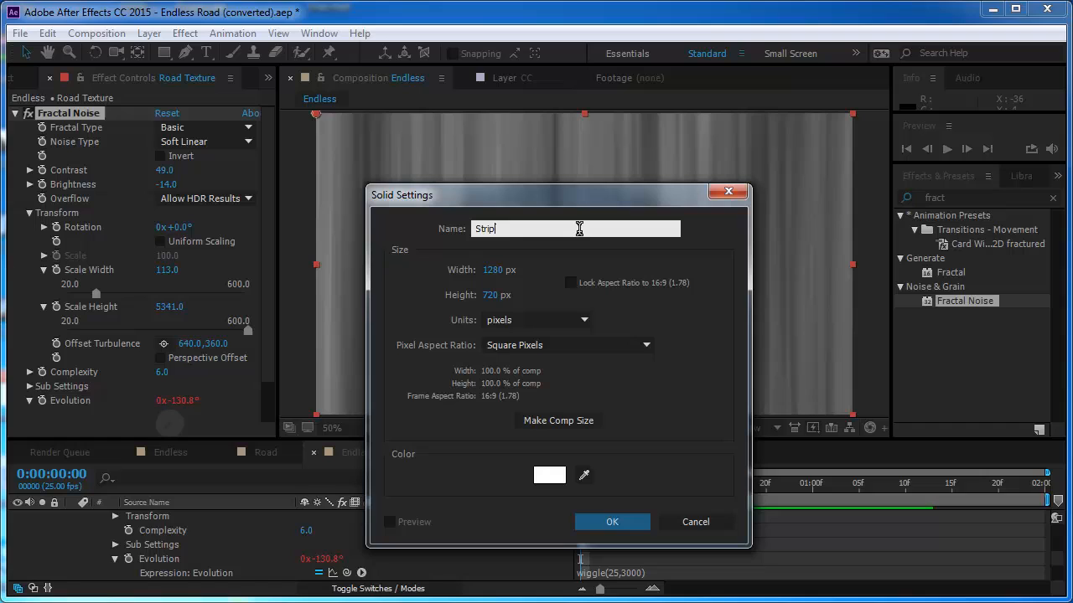
left_click(612, 521)
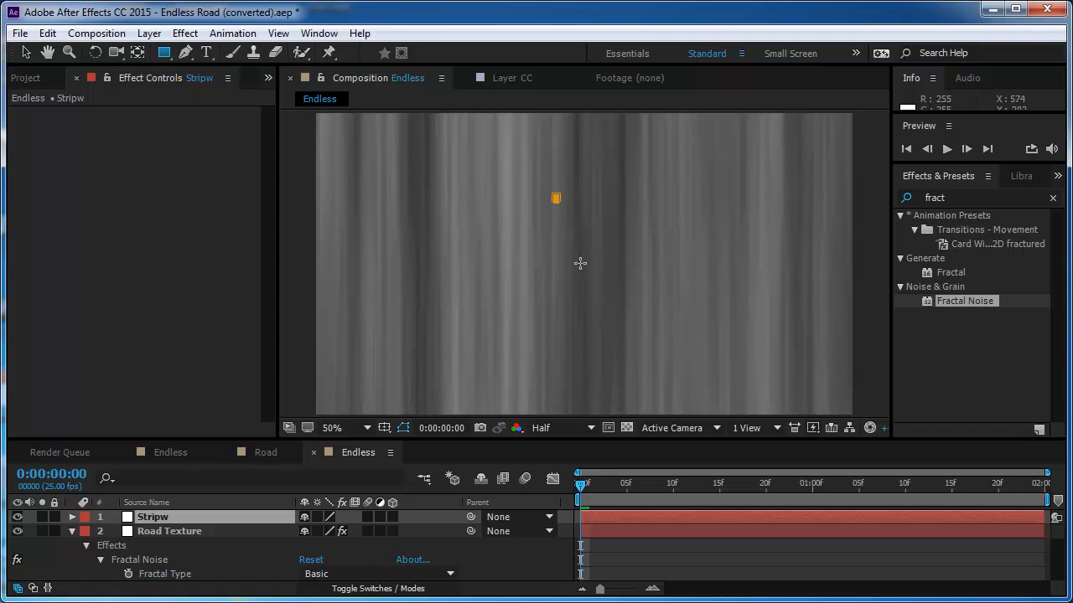
left_click_drag(556, 198, 608, 366)
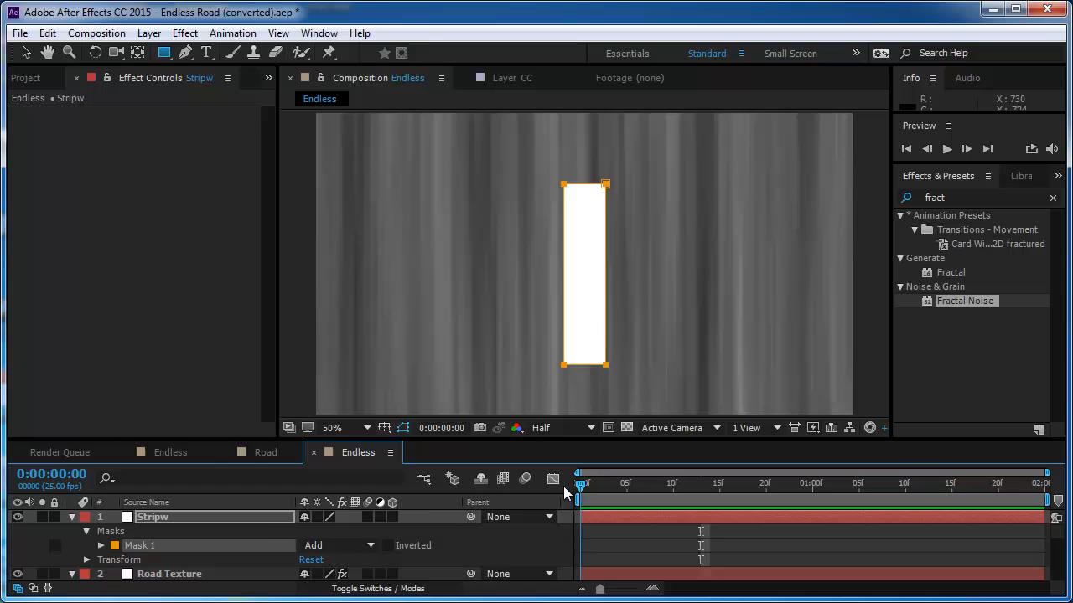
Rename the misspelled stripe layer to Stripe
left_click(152, 517)
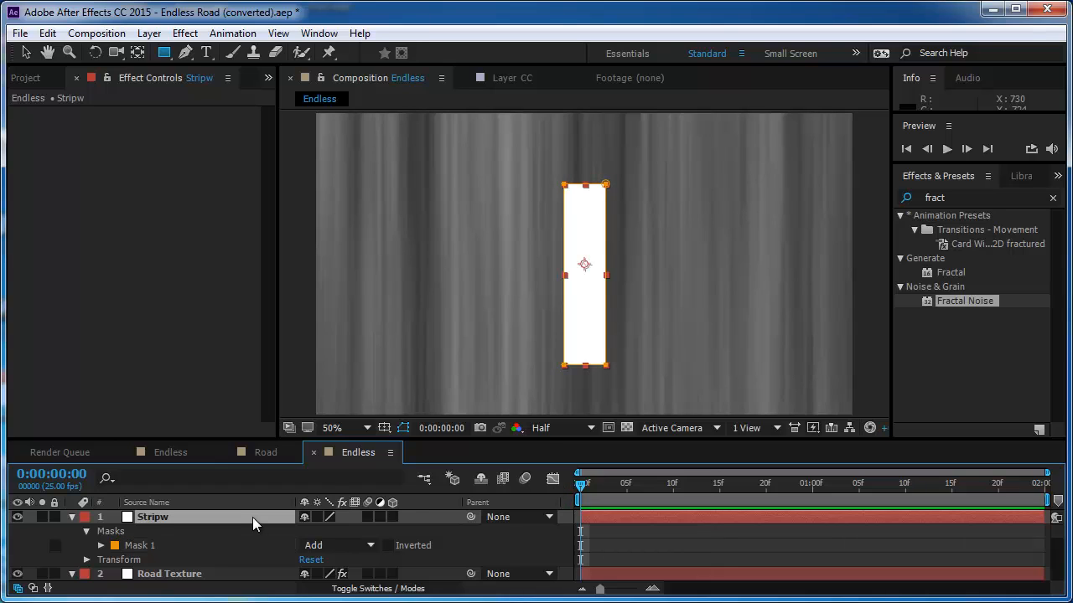
double_click(153, 517)
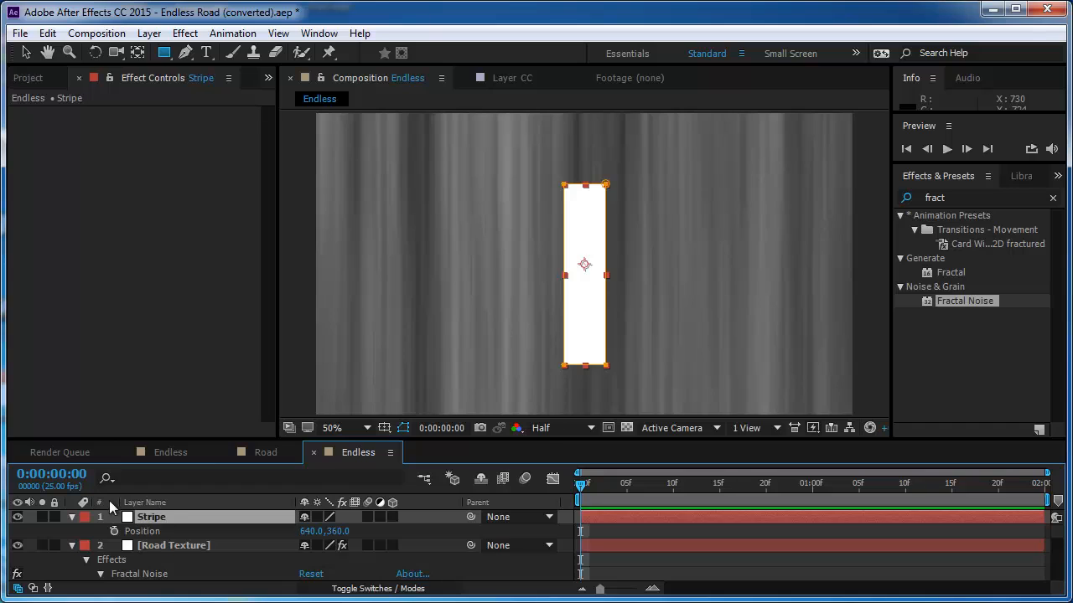
Keyframe the stripe's Position so it travels vertically over the first four frames
left_click(113, 530)
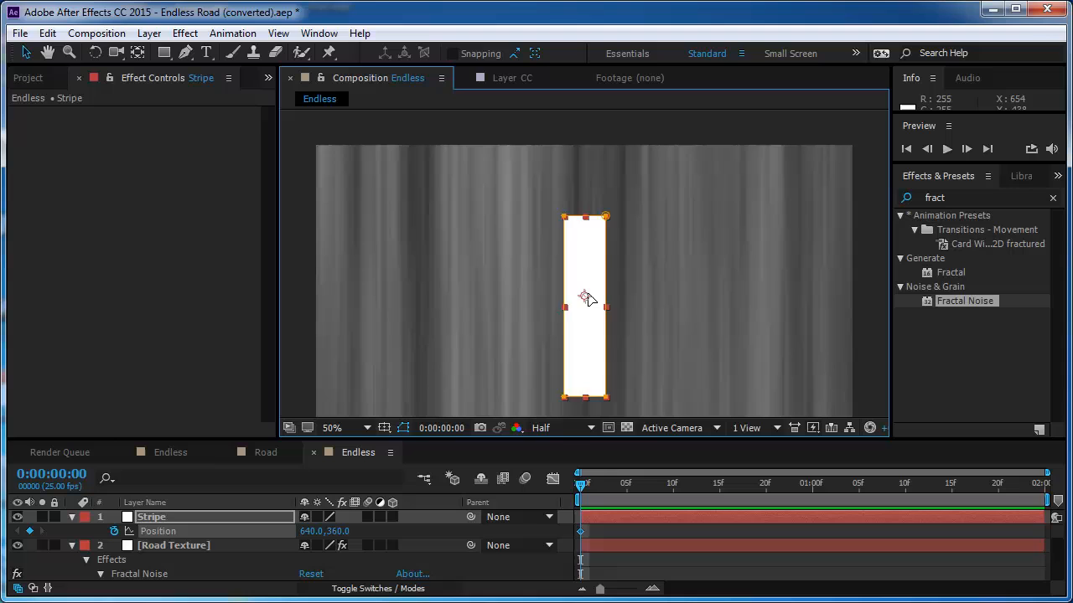
left_click_drag(585, 305, 585, 126)
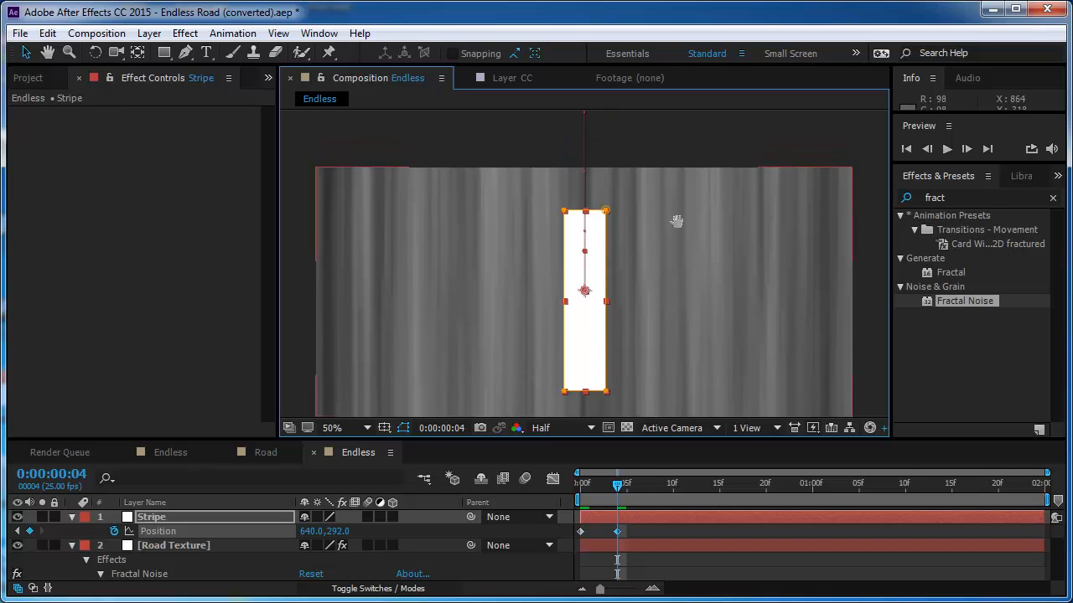
left_click_drag(584, 290, 584, 377)
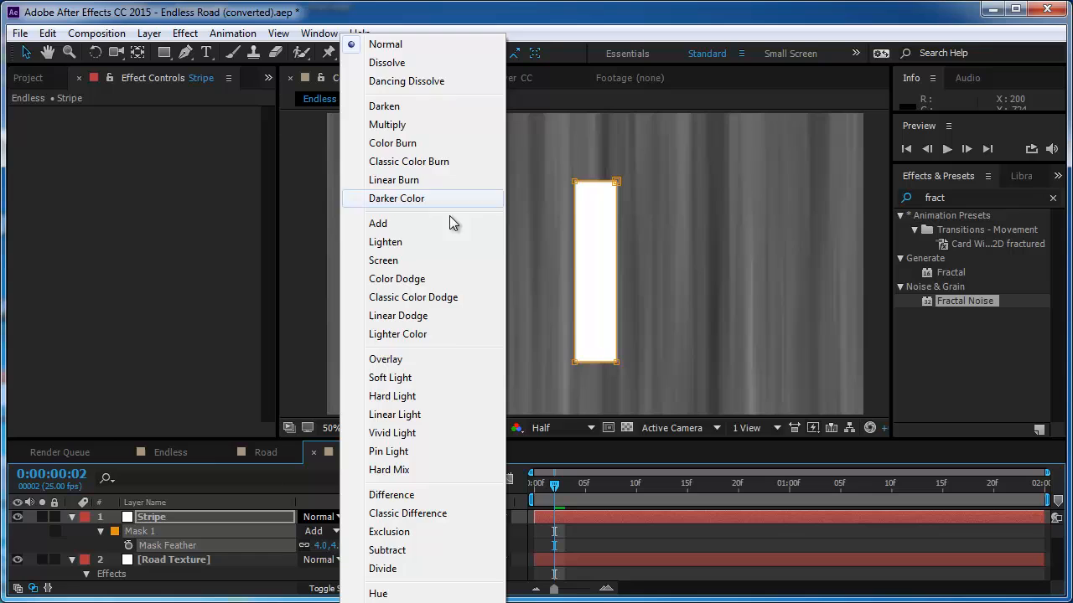
Give the Stripe layer a blending mode so it glows into the road texture
left_click(386, 358)
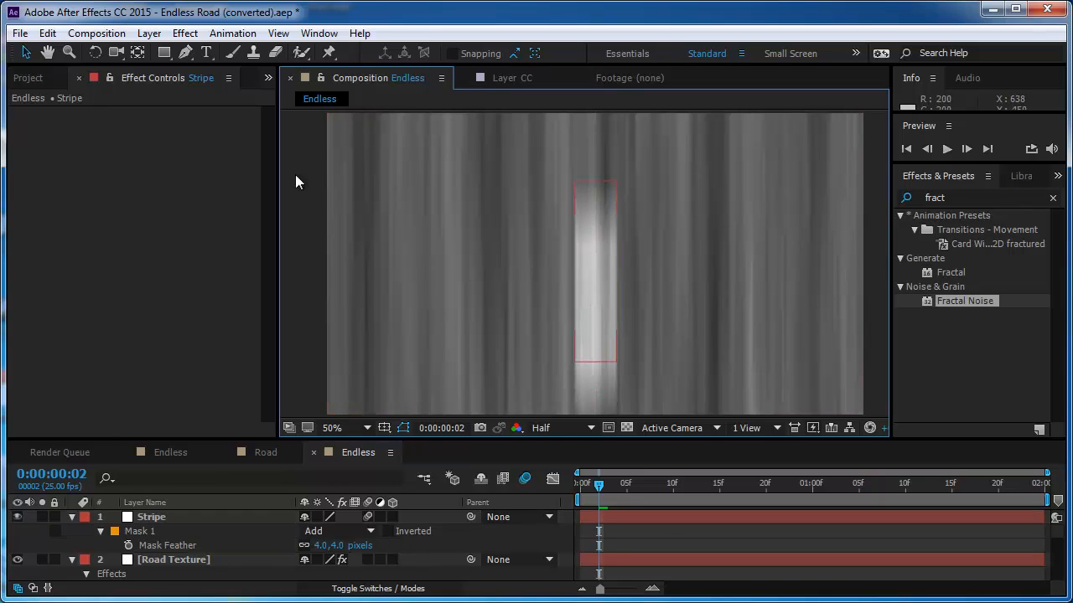
Set the composition's motion blur Shutter Angle to 90°
left_click(96, 33)
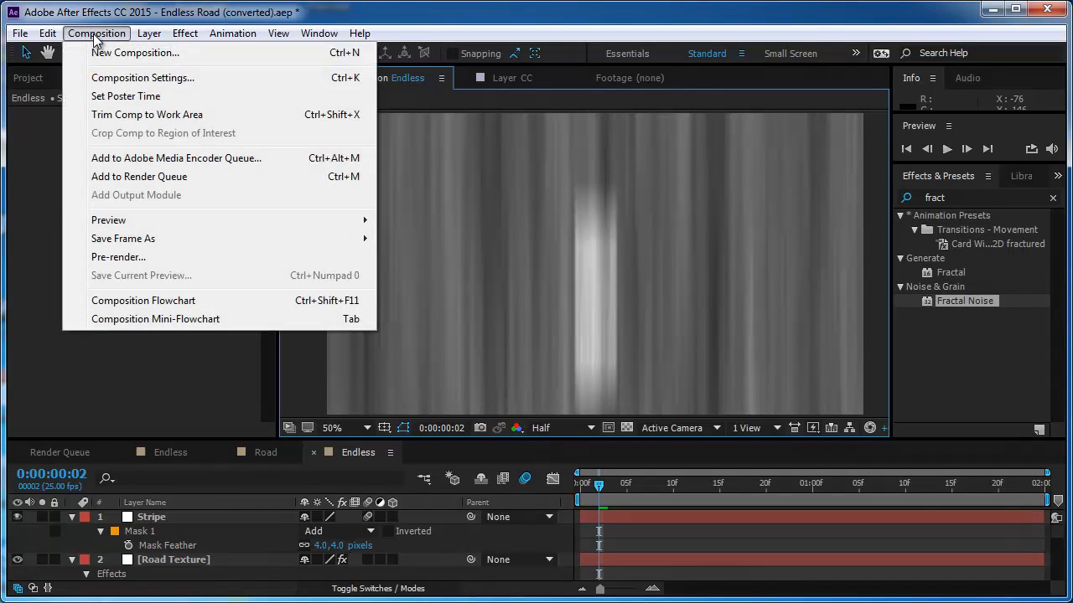
left_click(143, 77)
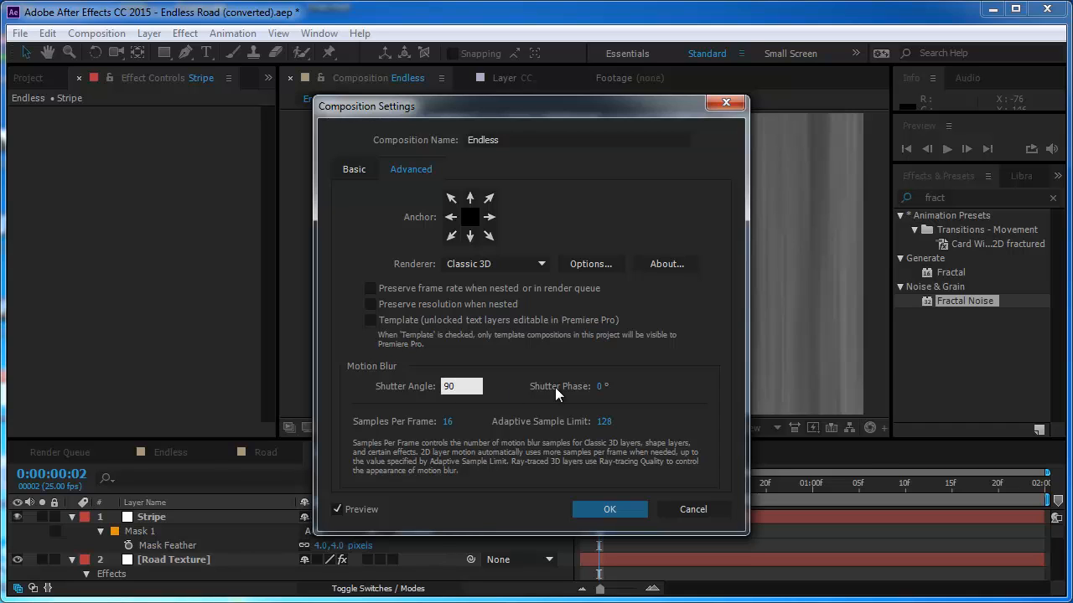
left_click(609, 508)
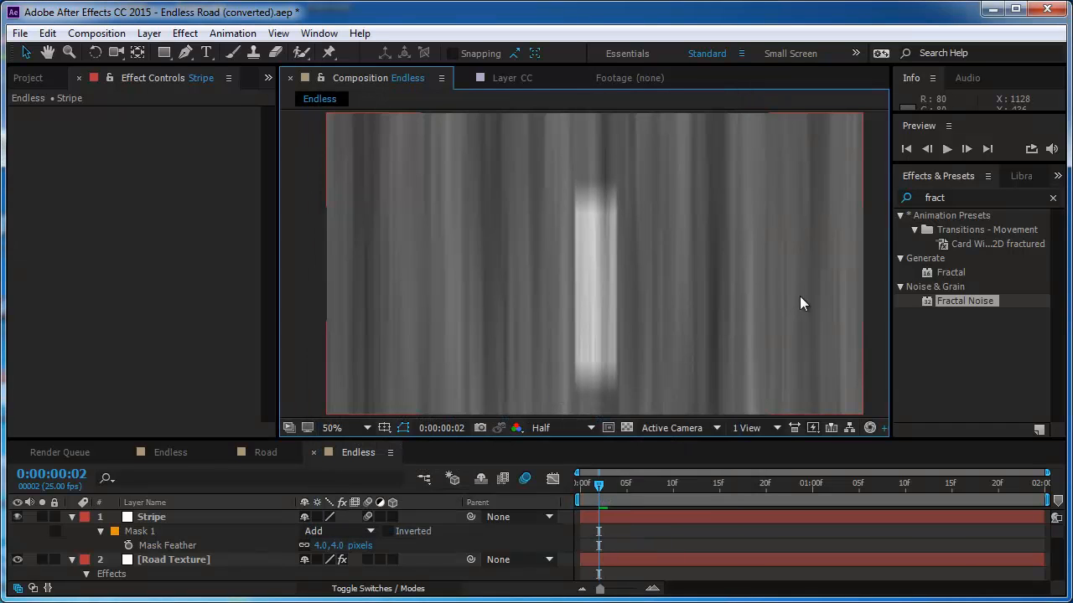
Duplicate Stripe and slide Stripe 2 later in the loop, then preview
left_click(332, 428)
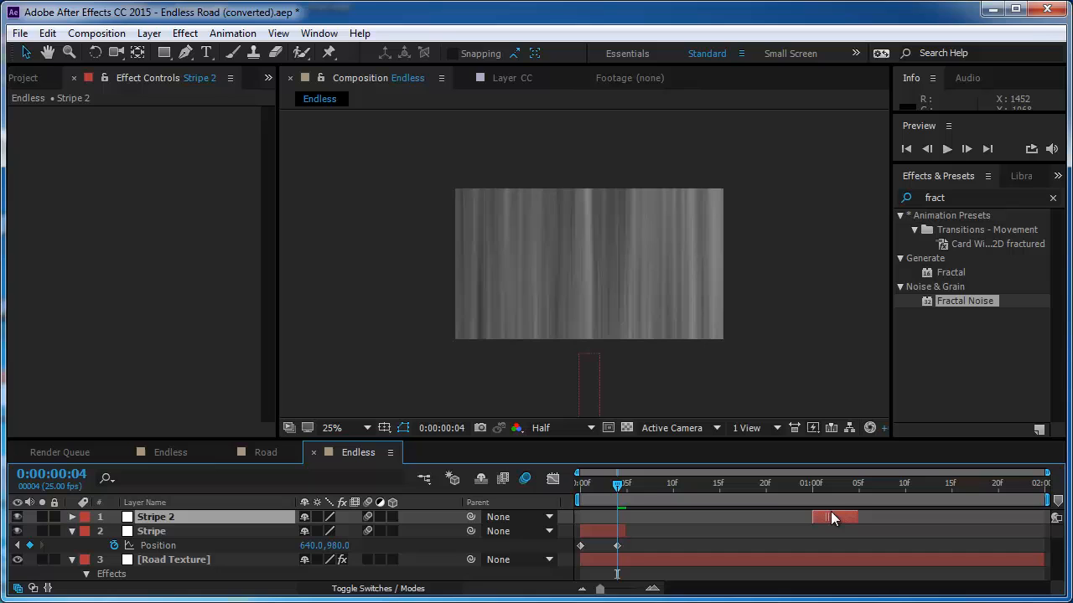
mouse_move(817, 343)
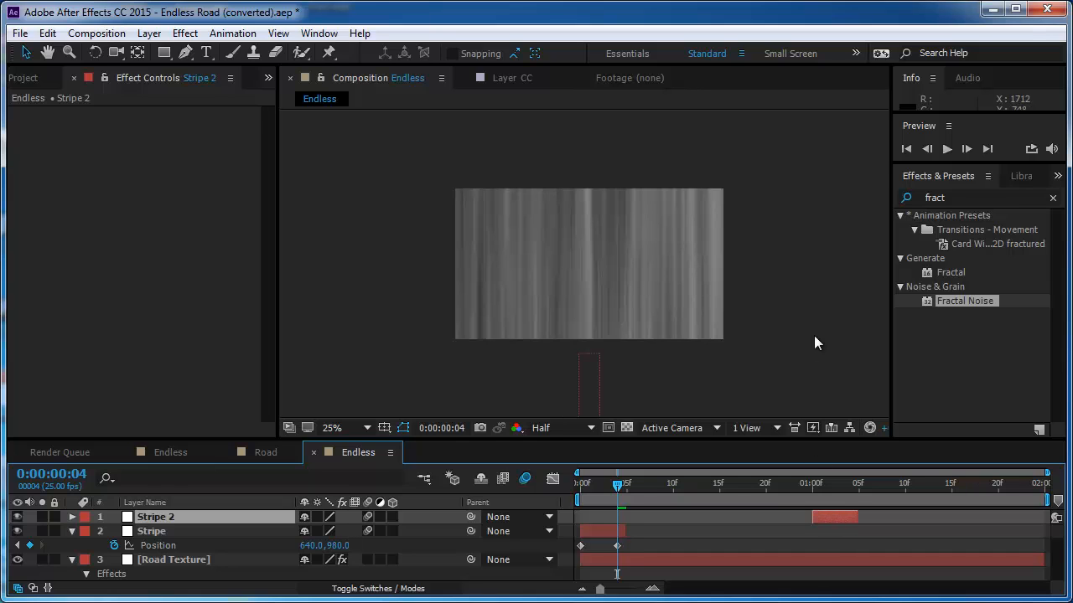
left_click(946, 148)
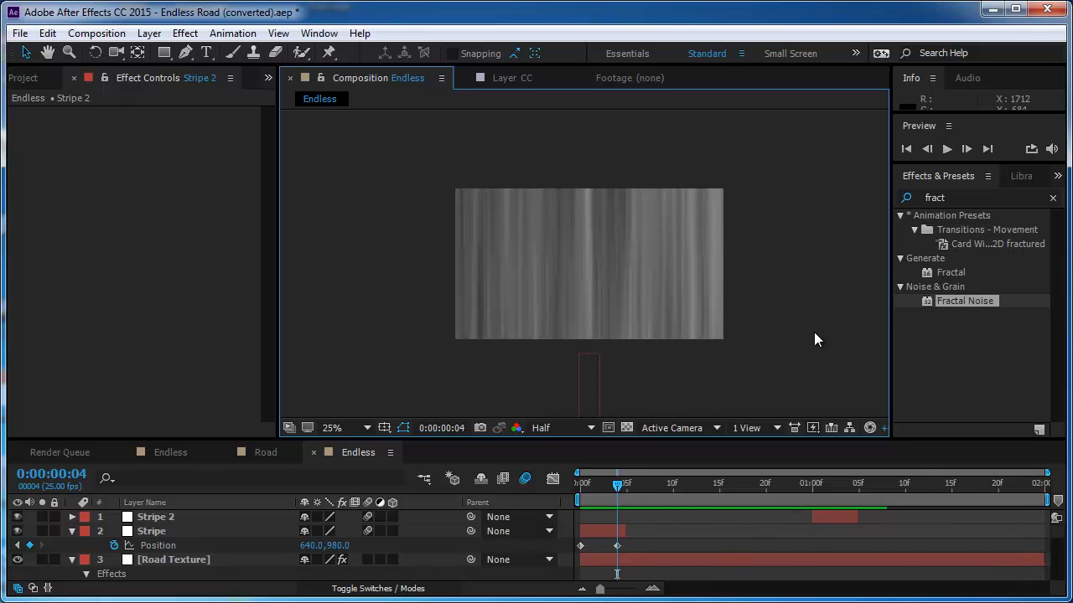
Add an adjustment layer with Corner Pin, pulling both bottom corners outward for perspective
left_click(149, 33)
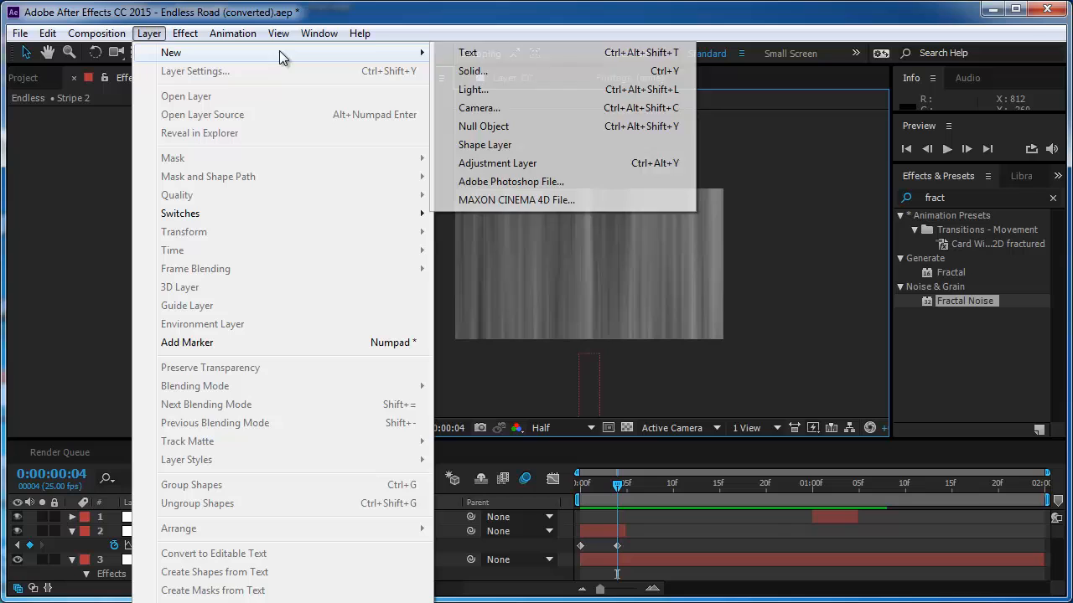
left_click(497, 163)
type("corn")
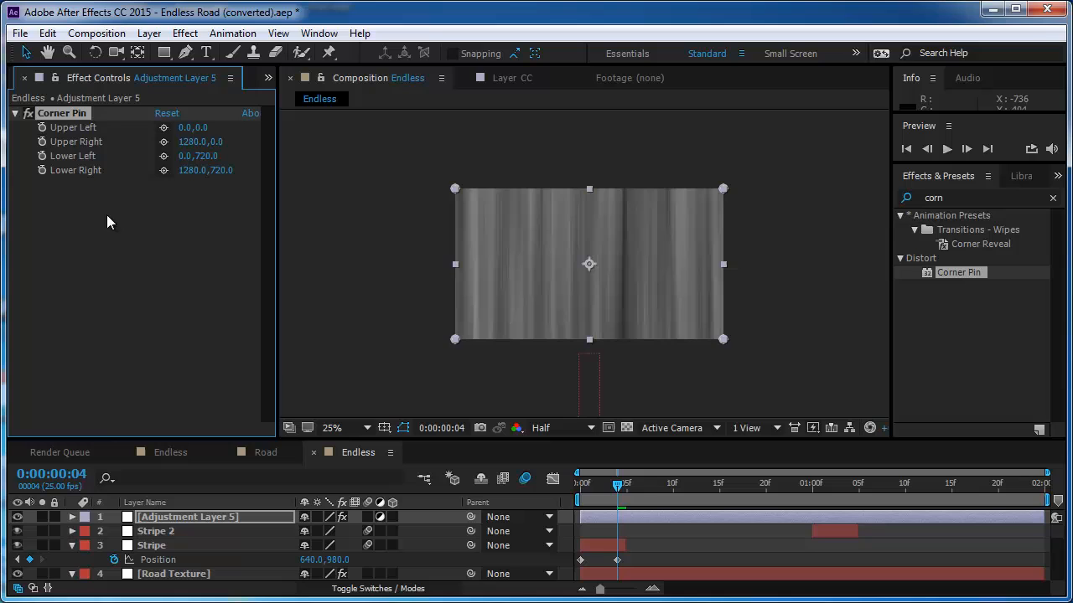
mouse_move(723, 339)
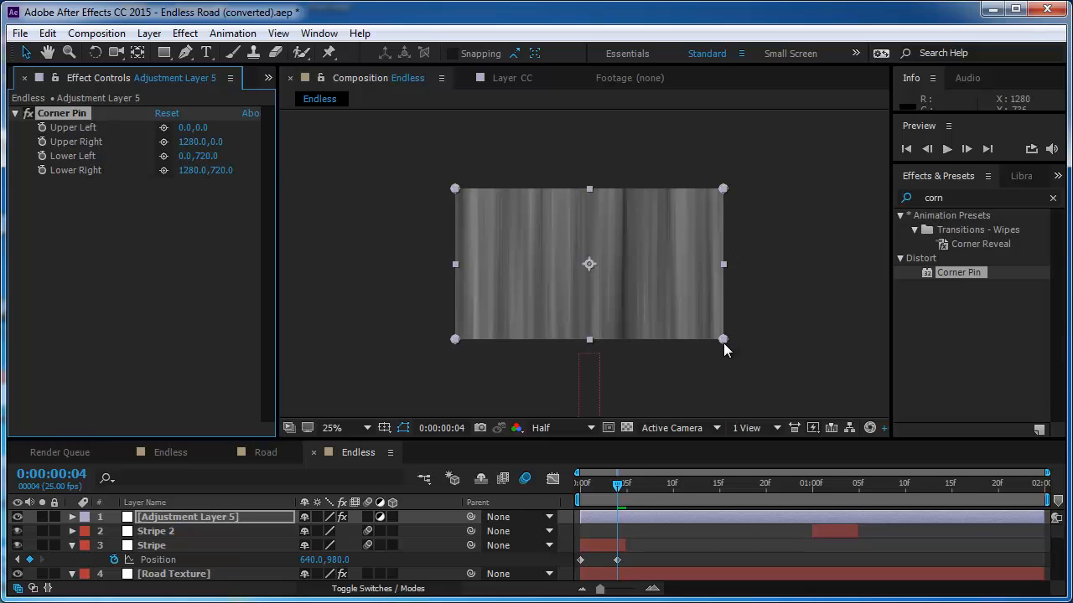
left_click_drag(723, 339, 798, 339)
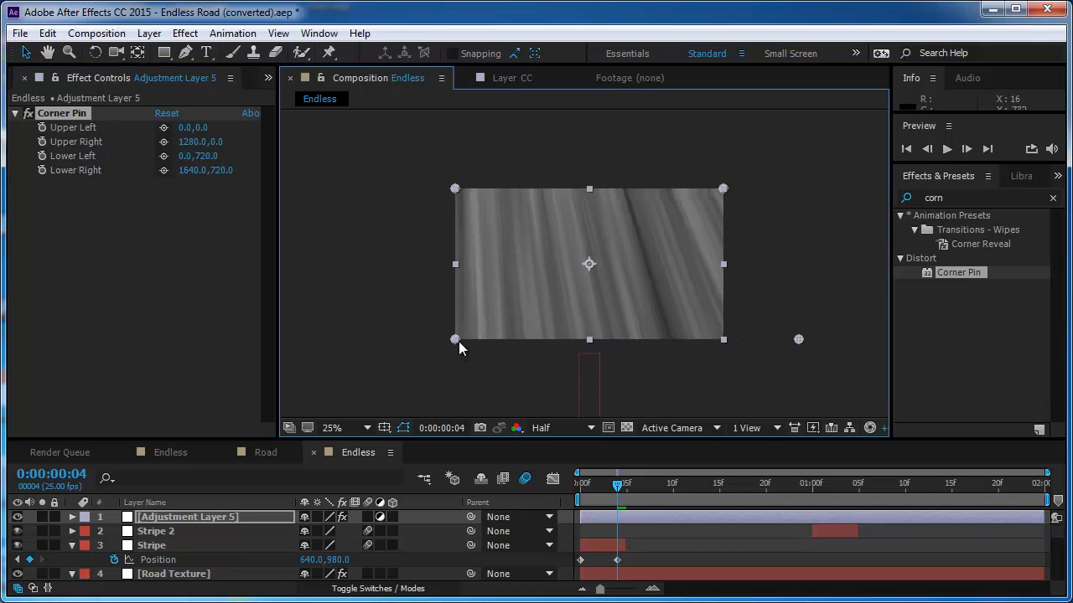
left_click_drag(455, 339, 392, 351)
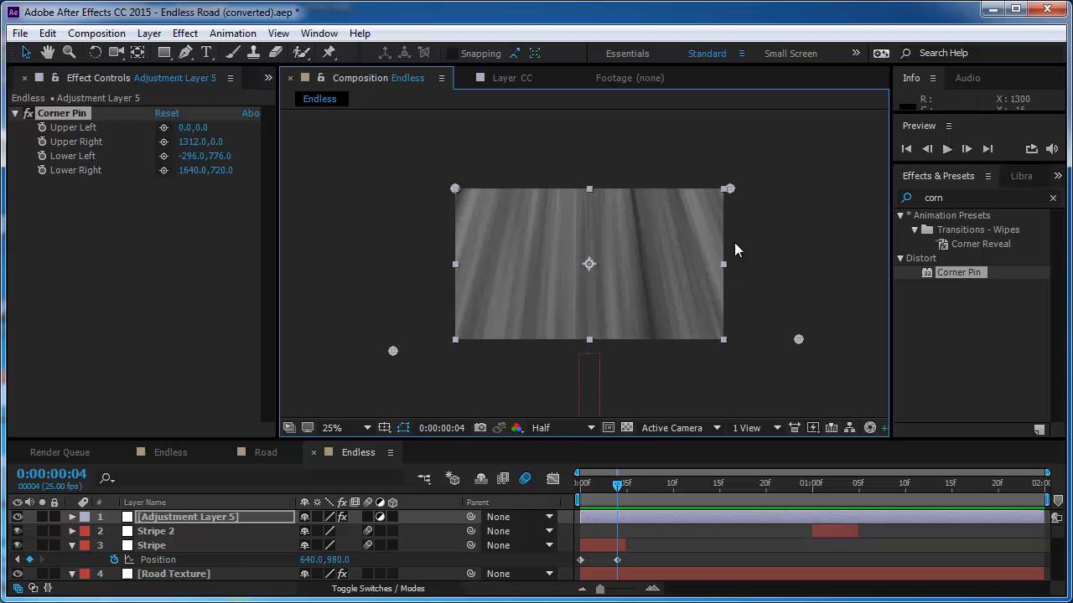
mouse_move(830, 537)
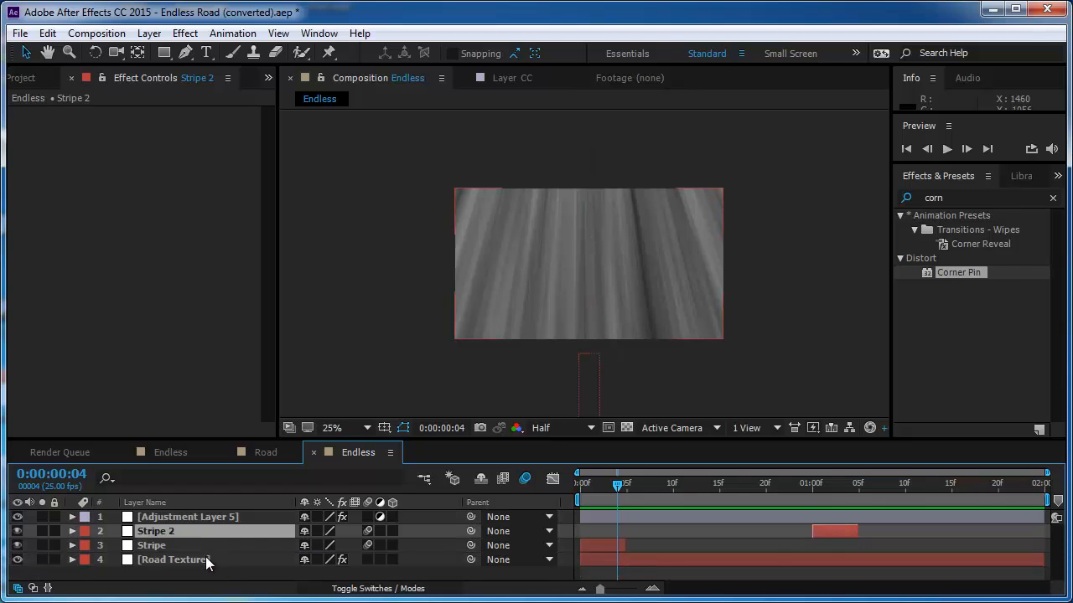
Pre-compose Stripe, Stripe 2 and Road Texture into Road Animation
left_click(173, 559)
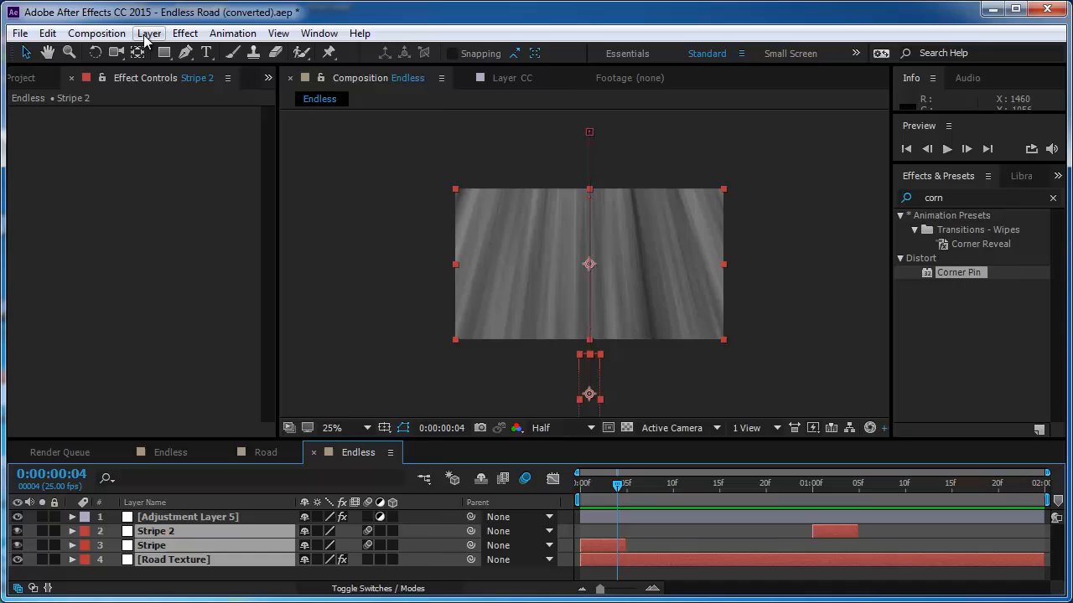
left_click(149, 33)
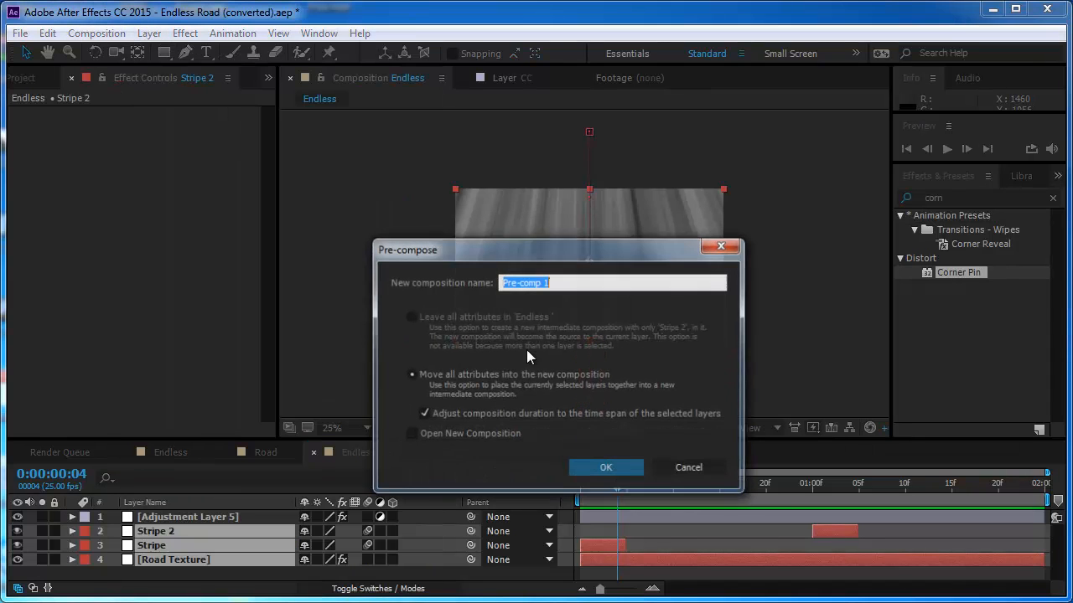
type("R")
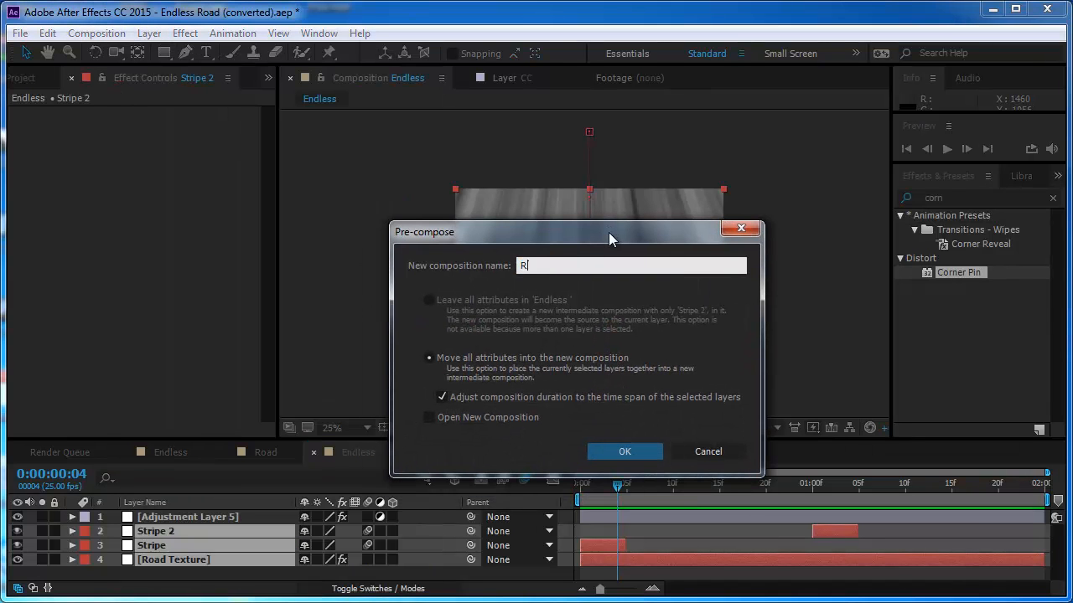
type("Road")
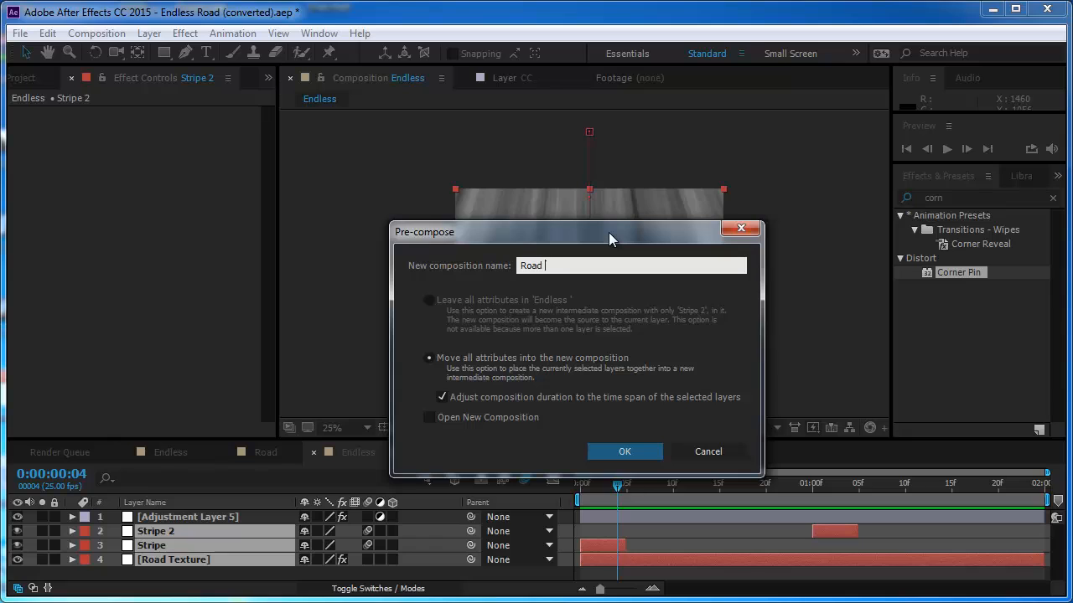
type("Animation")
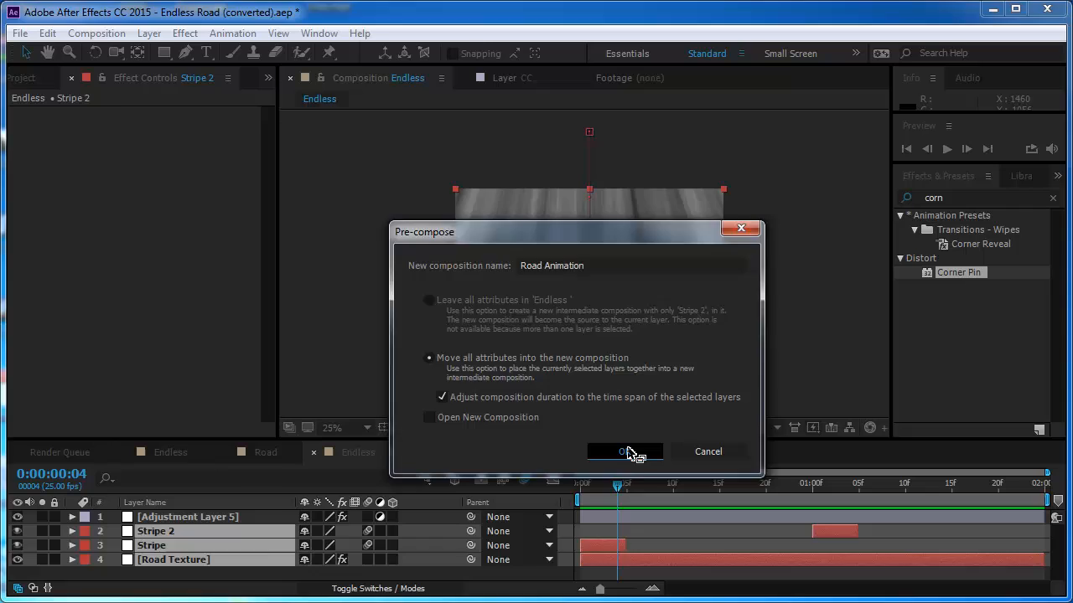
left_click(624, 452)
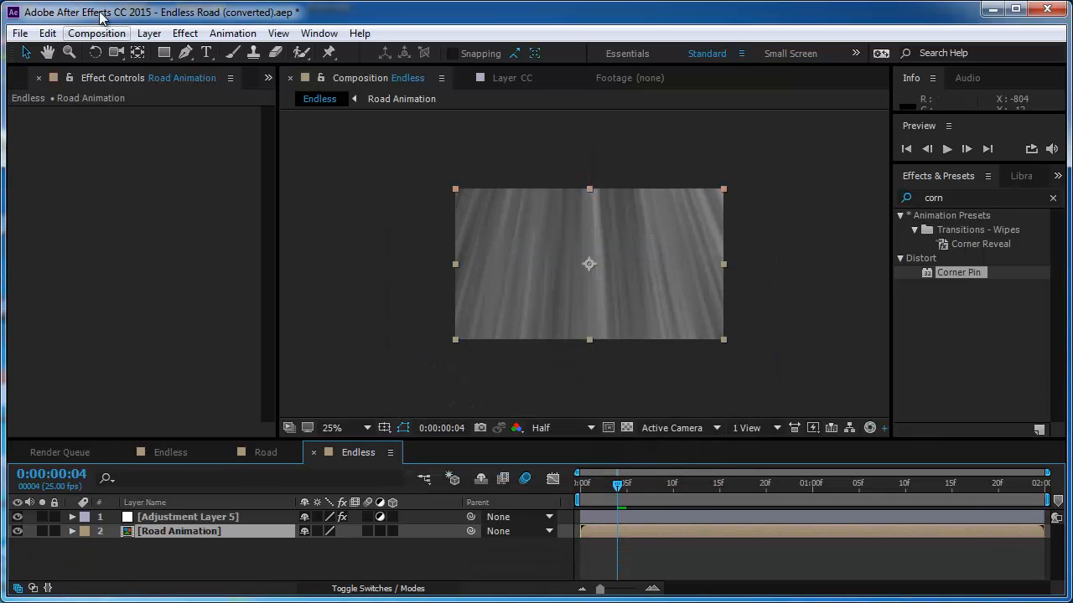
Extend the Endless composition's duration to 8 seconds
left_click(96, 33)
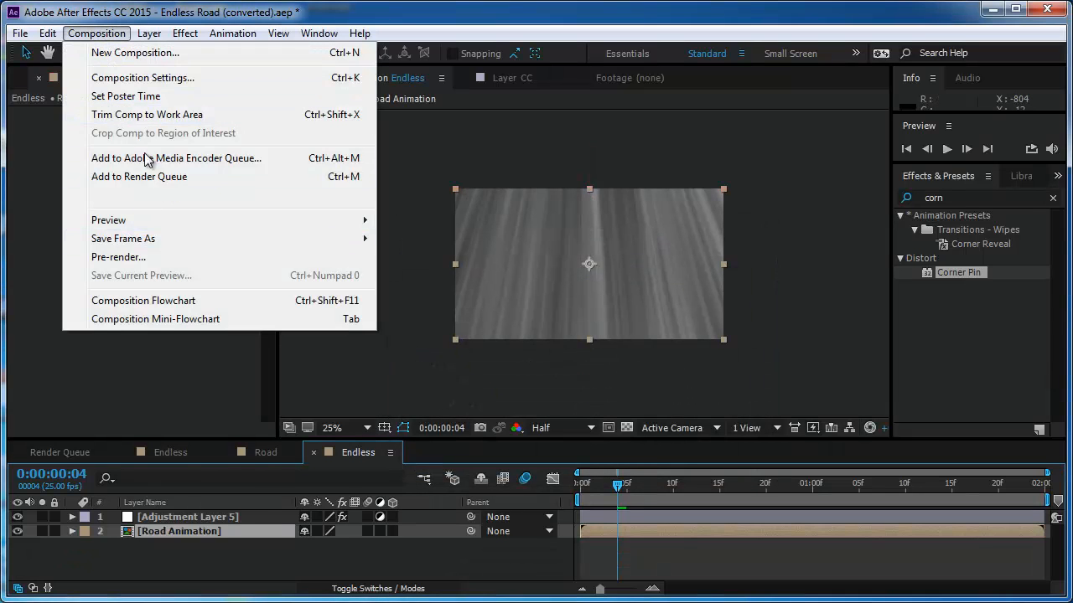
left_click(143, 77)
type("8.")
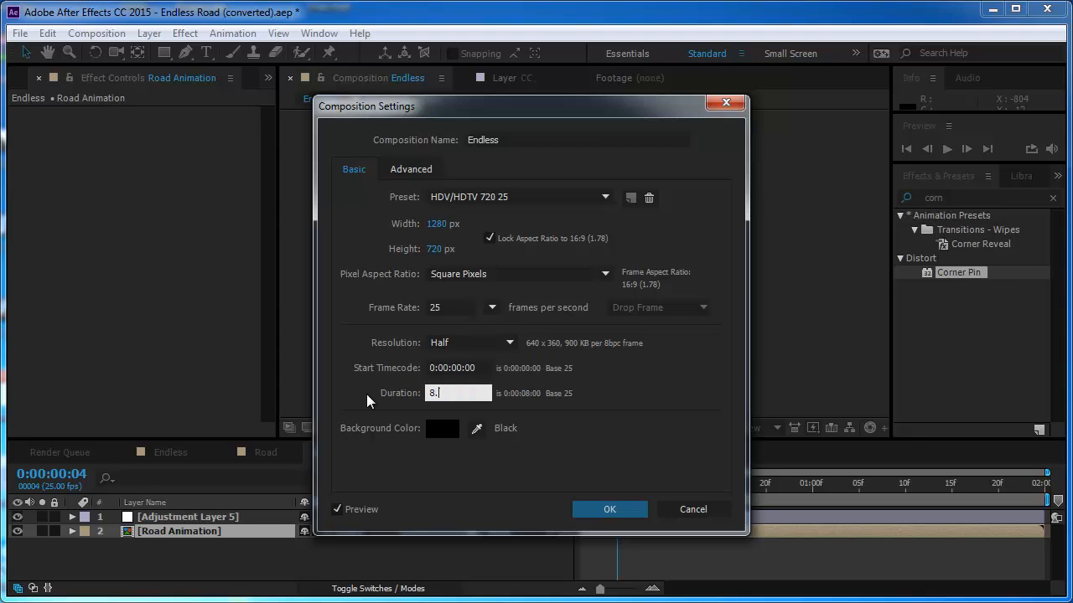
left_click(610, 508)
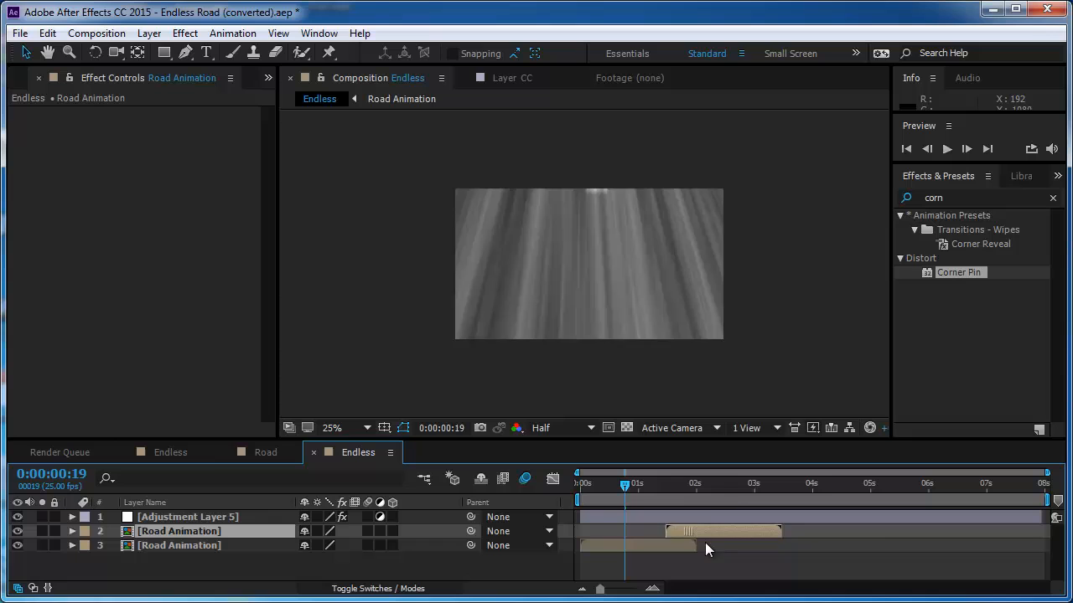
Add a loopOut() expression to Road Animation's Time Remap property
left_click(710, 484)
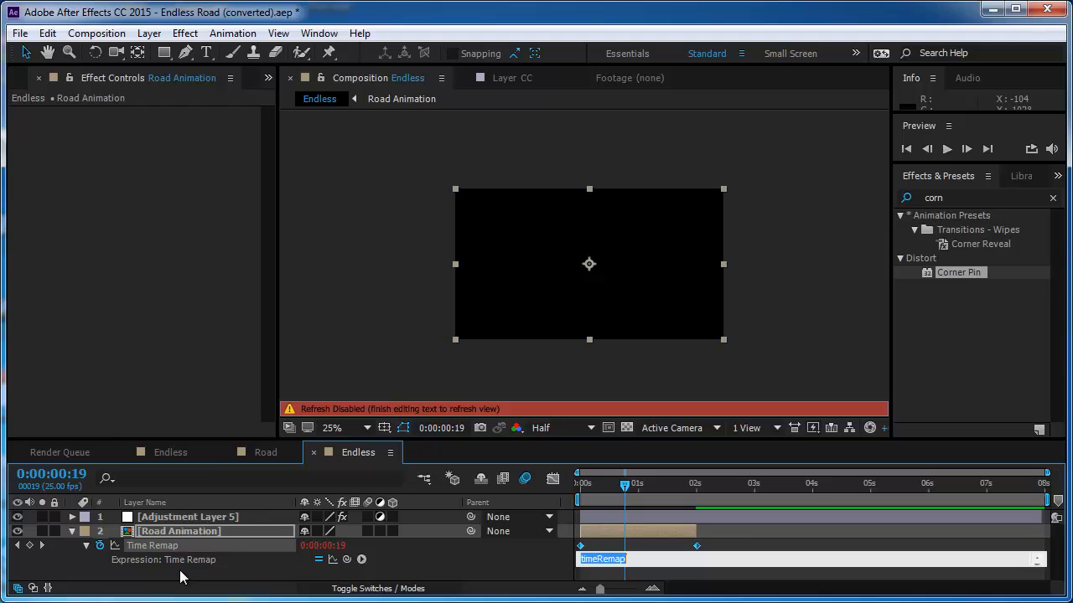
type("loopOut")
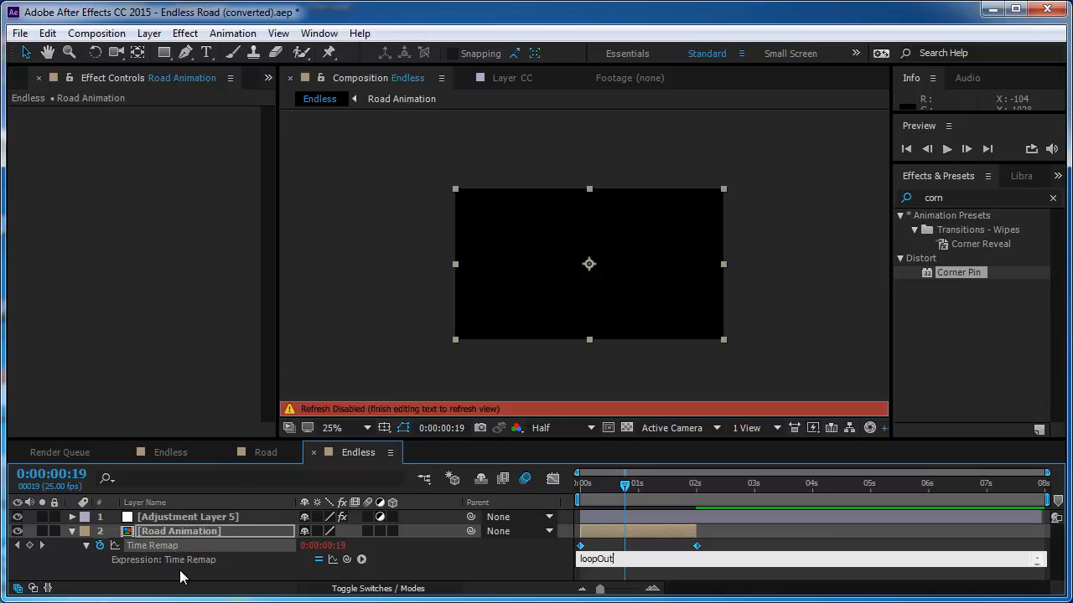
type("()")
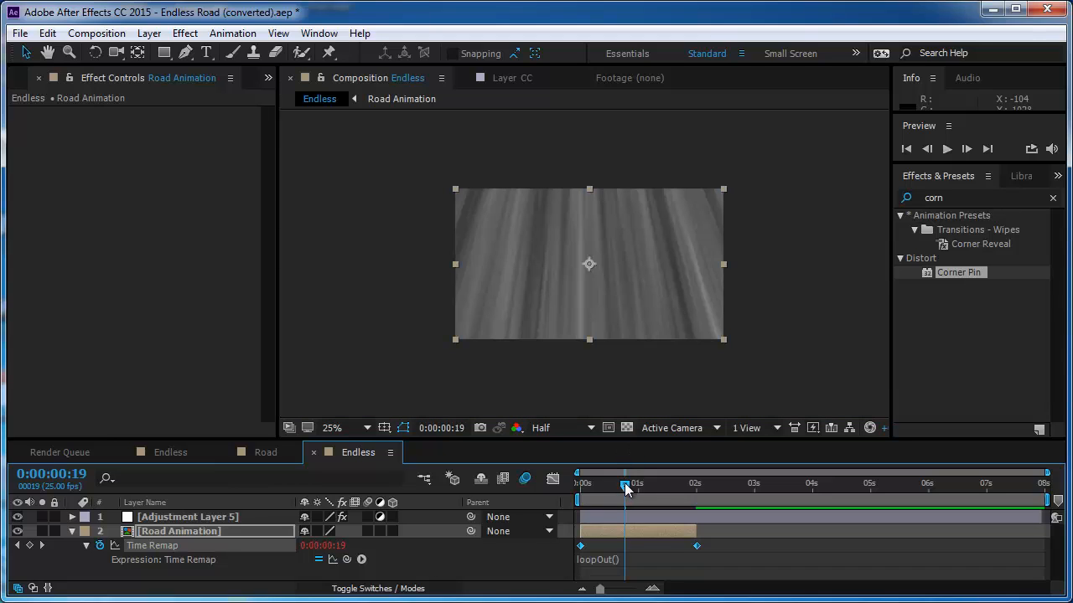
Scrub through the loop to find where the road turns black at 2 seconds
left_click_drag(624, 489, 631, 489)
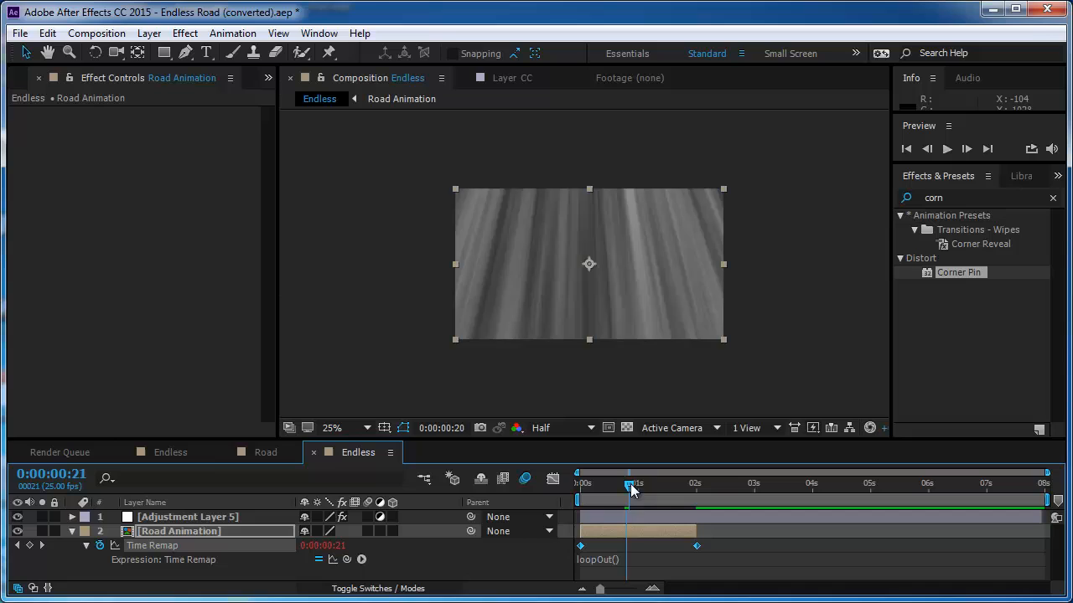
left_click_drag(631, 486, 681, 486)
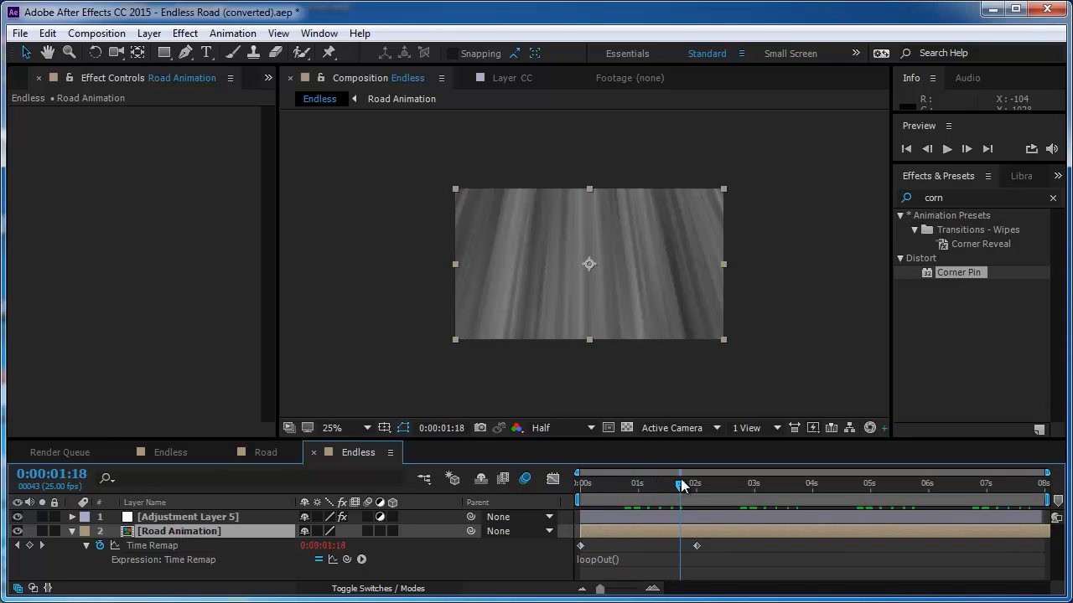
left_click_drag(678, 484, 696, 485)
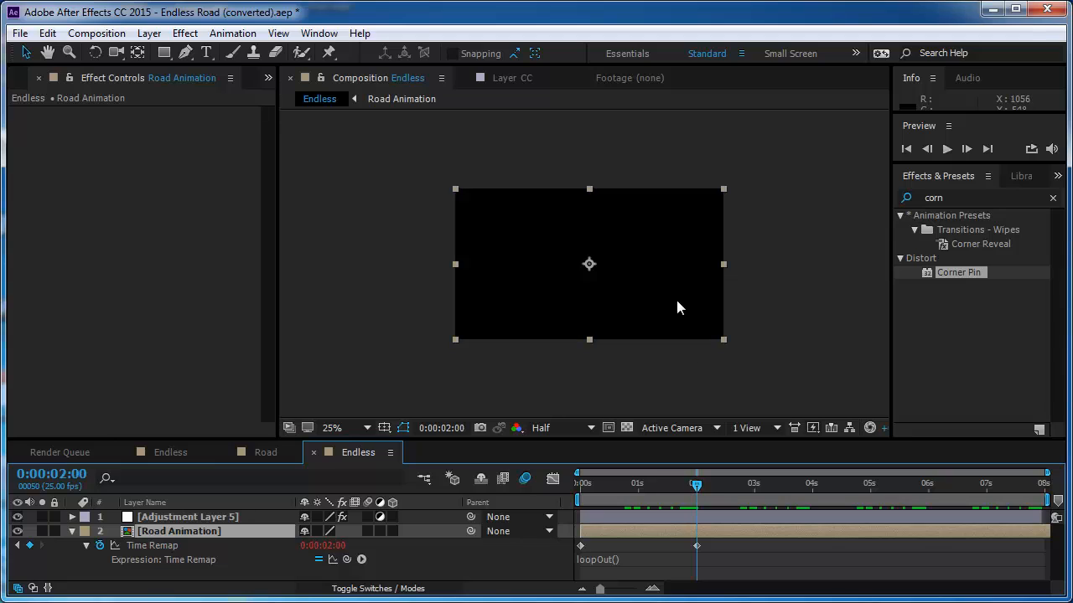
mouse_move(689, 460)
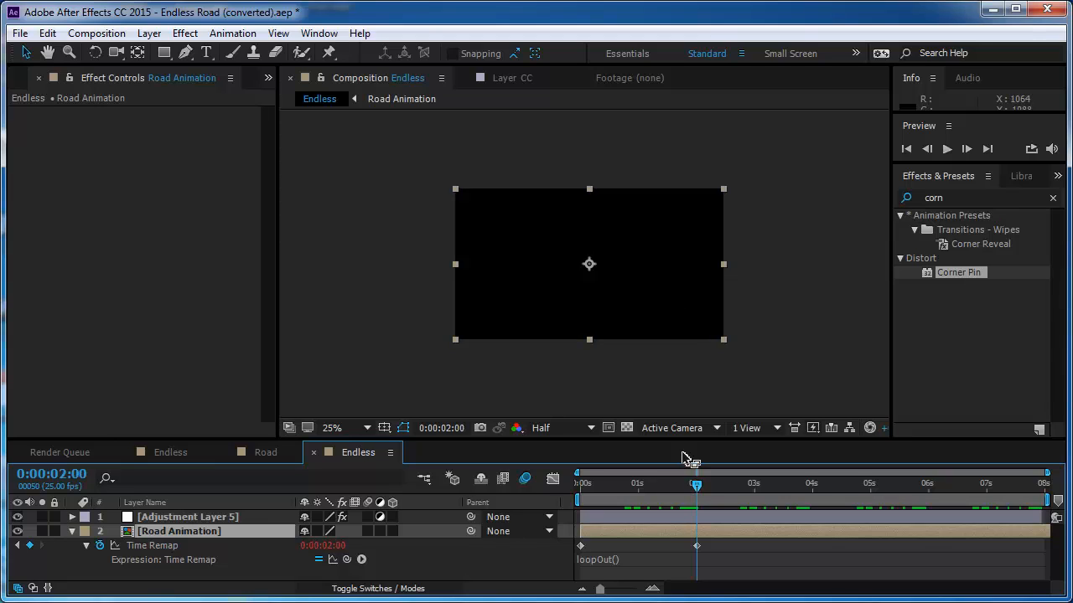
left_click_drag(696, 486, 694, 486)
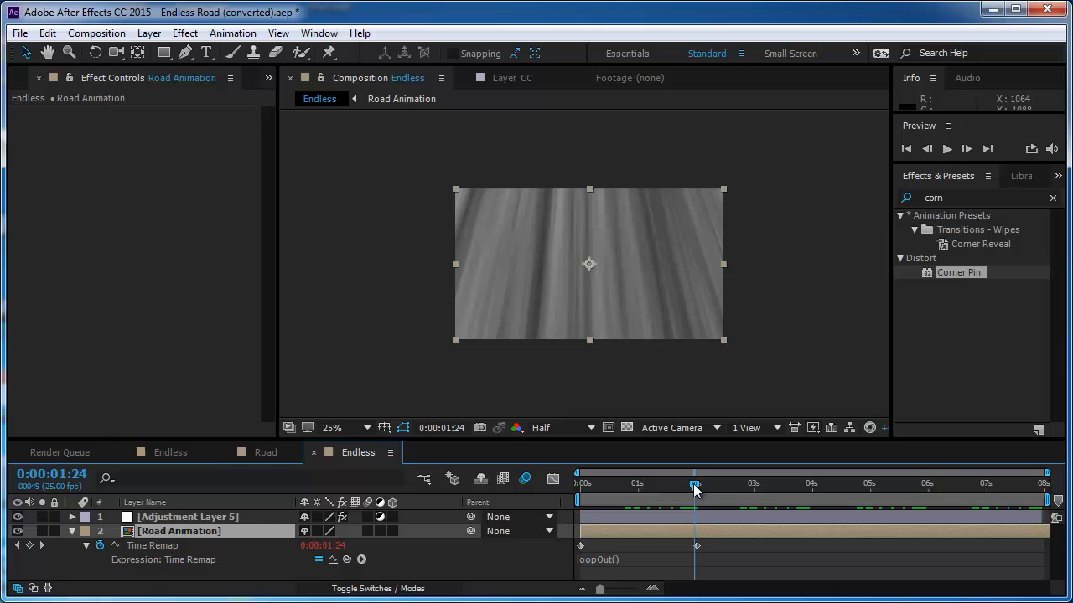
Step back to 1:24 and keyframe Time Remap there so the loop ends on a road frame
left_click(695, 483)
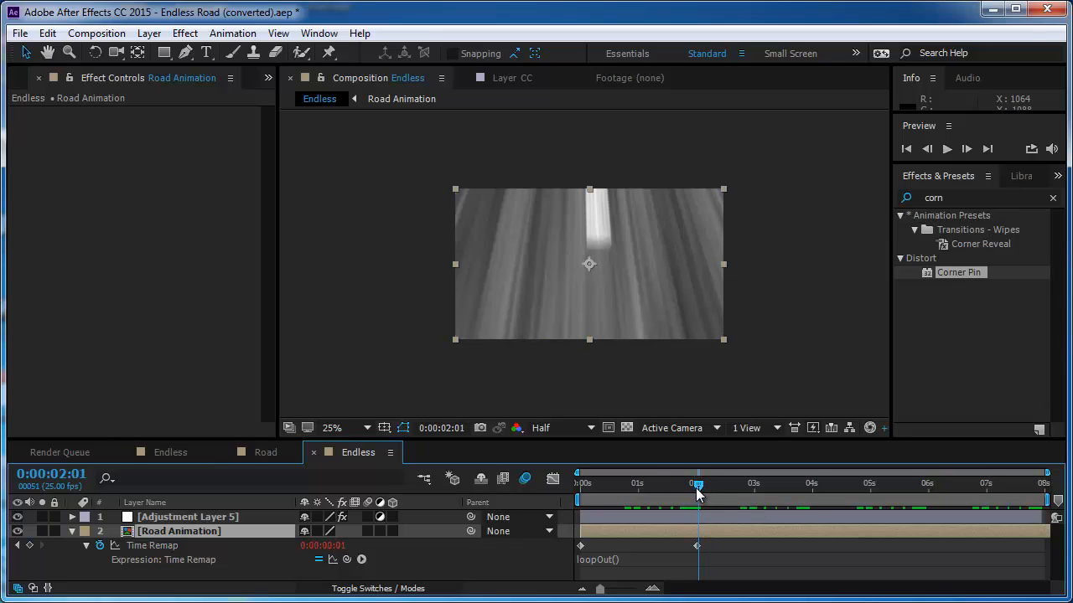
left_click(927, 149)
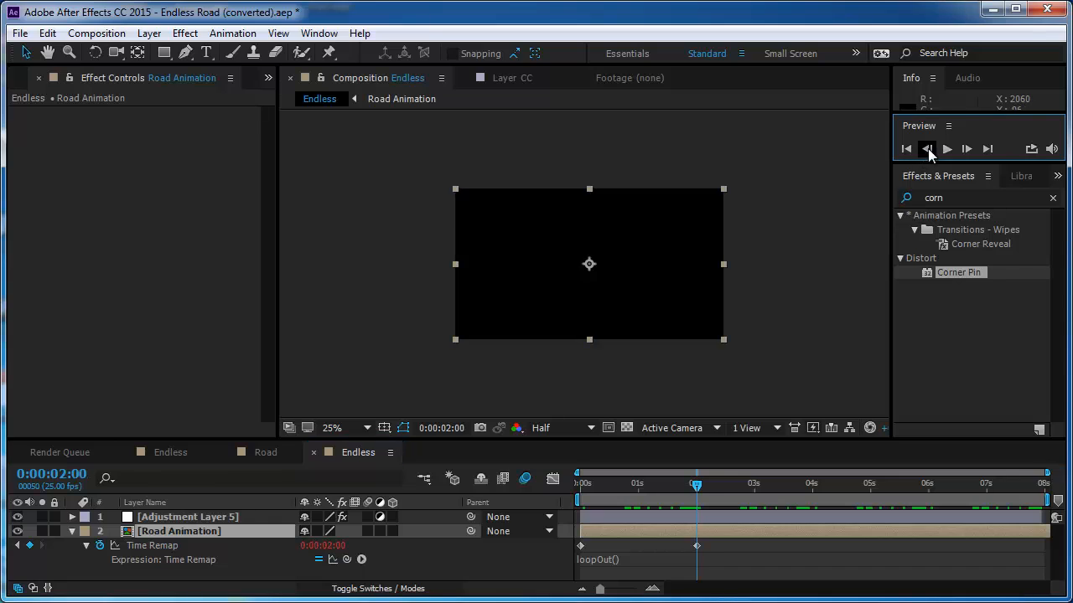
left_click(927, 148)
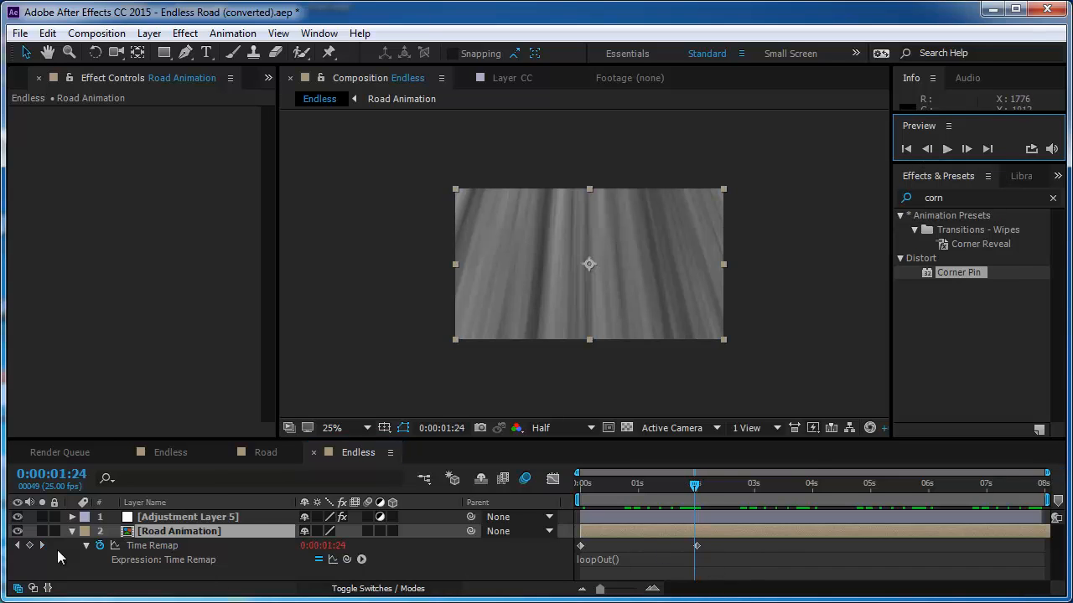
left_click(42, 546)
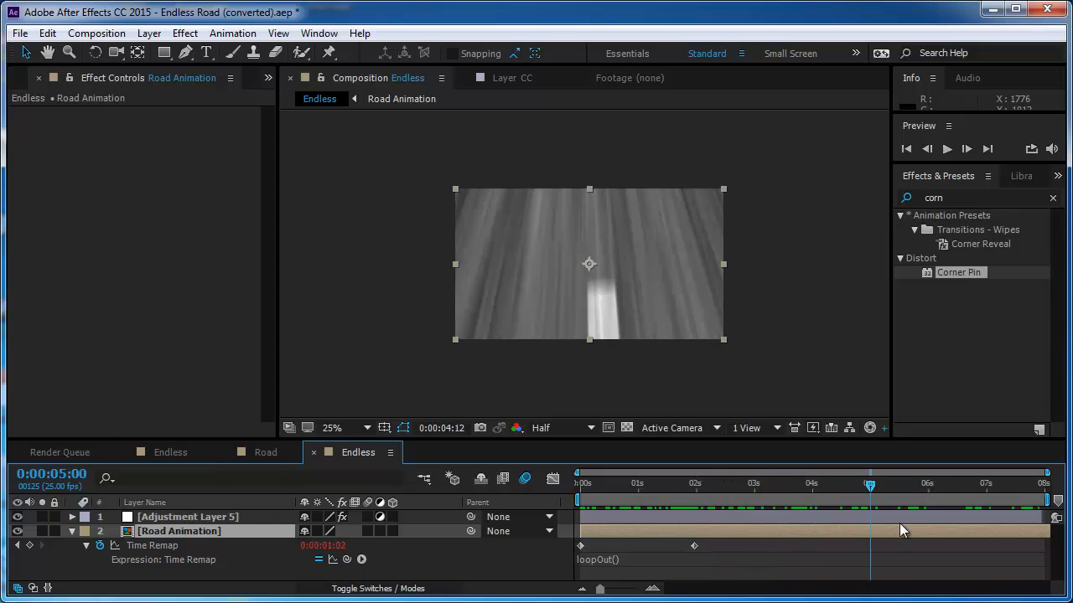
left_click(946, 149)
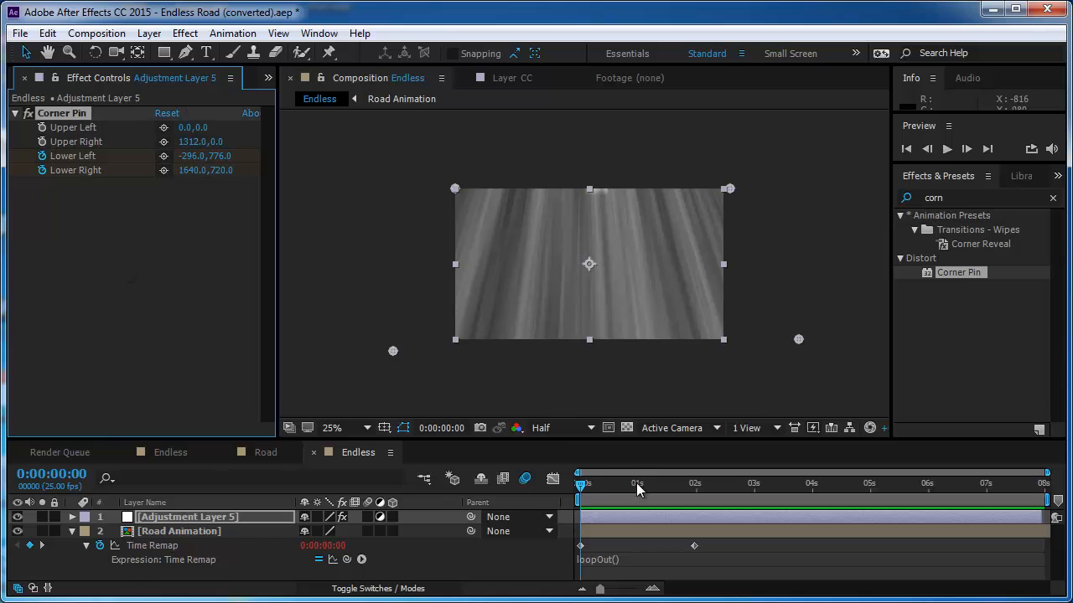
Keyframe the lower Corner Pin points, pulling a corner outward, through to the 8-second end
left_click(637, 484)
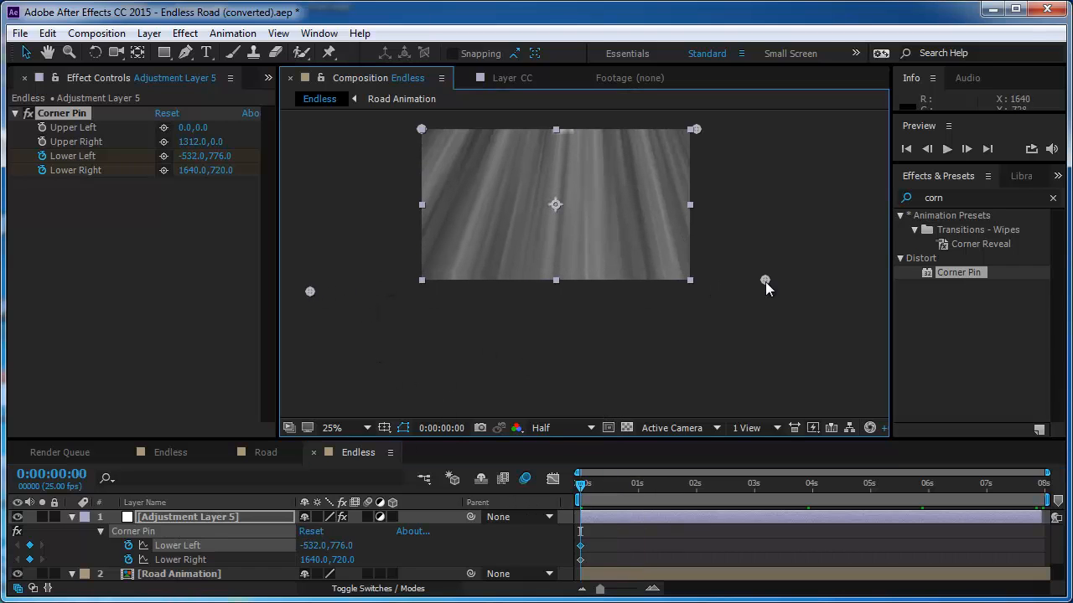
left_click_drag(764, 280, 719, 292)
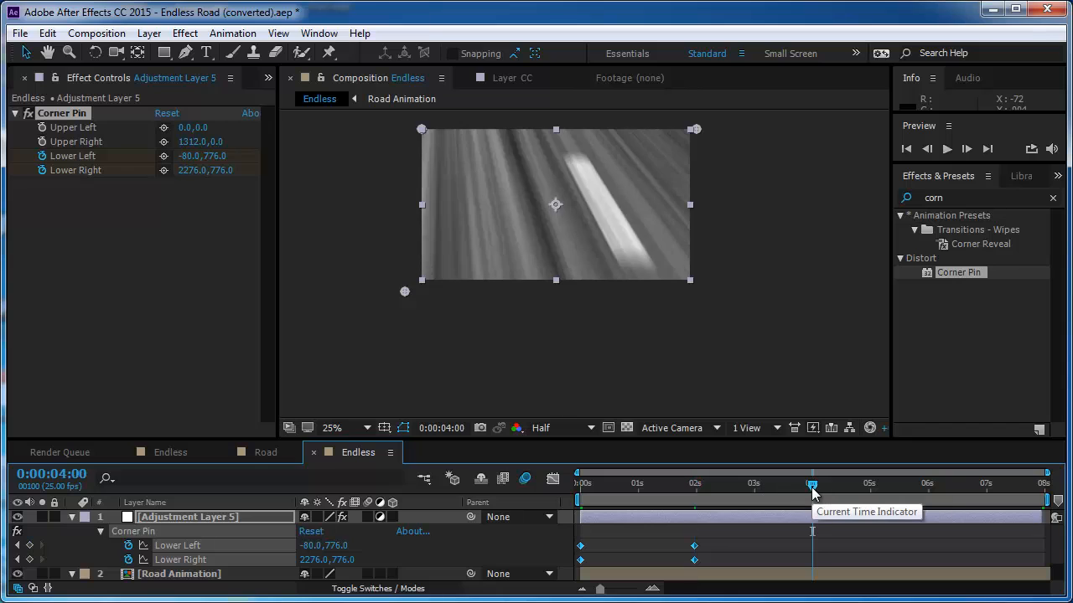
left_click_drag(812, 483, 1043, 482)
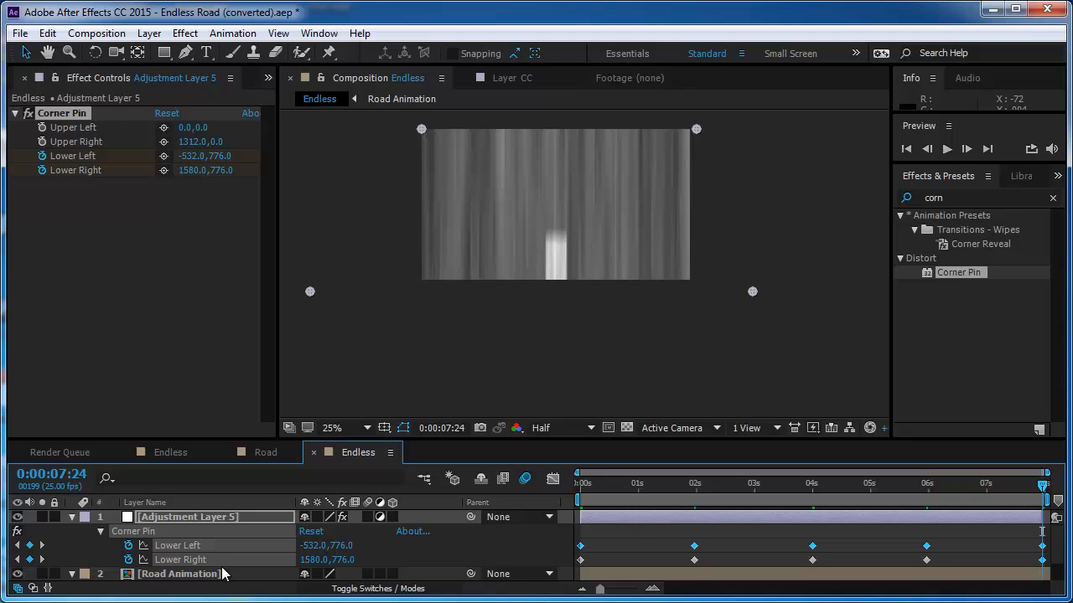
mouse_move(405, 566)
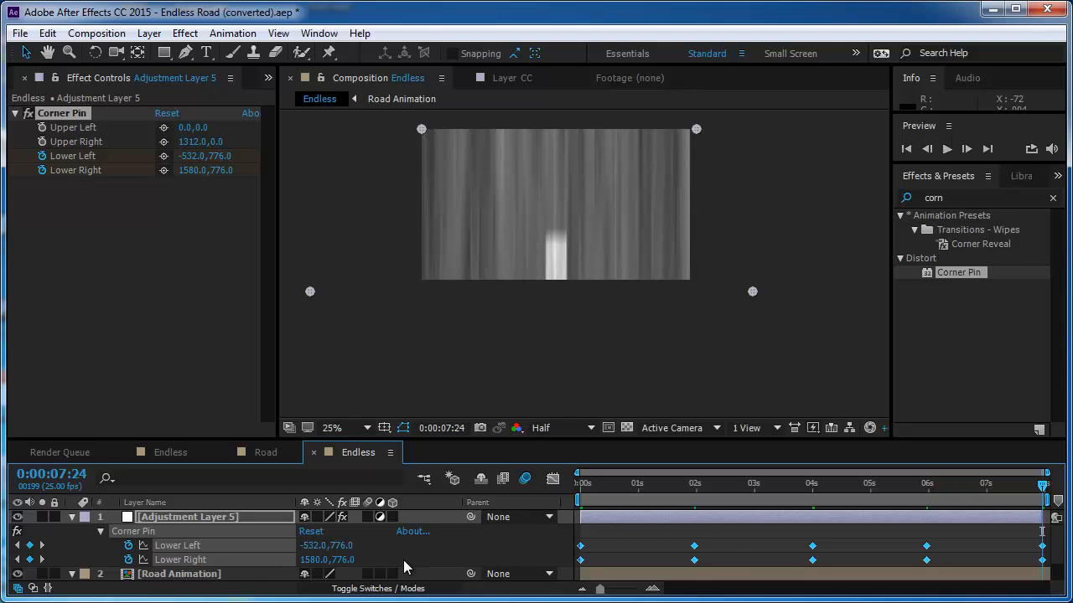
mouse_move(691, 541)
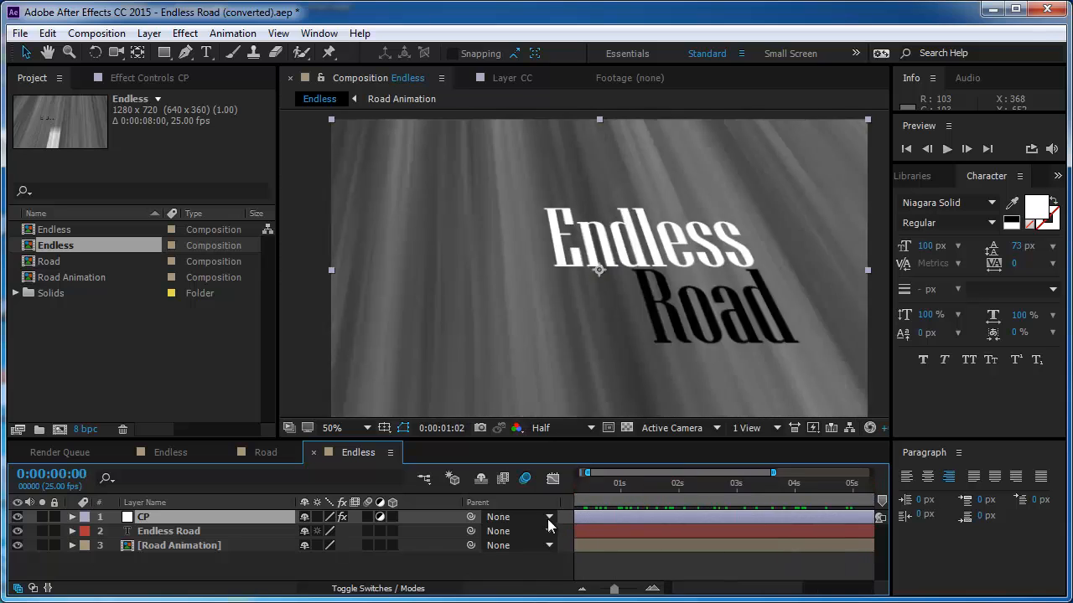
Place the Endless Road title in Niagara Solid, white 'Endless' and black 'Road'
left_click(332, 428)
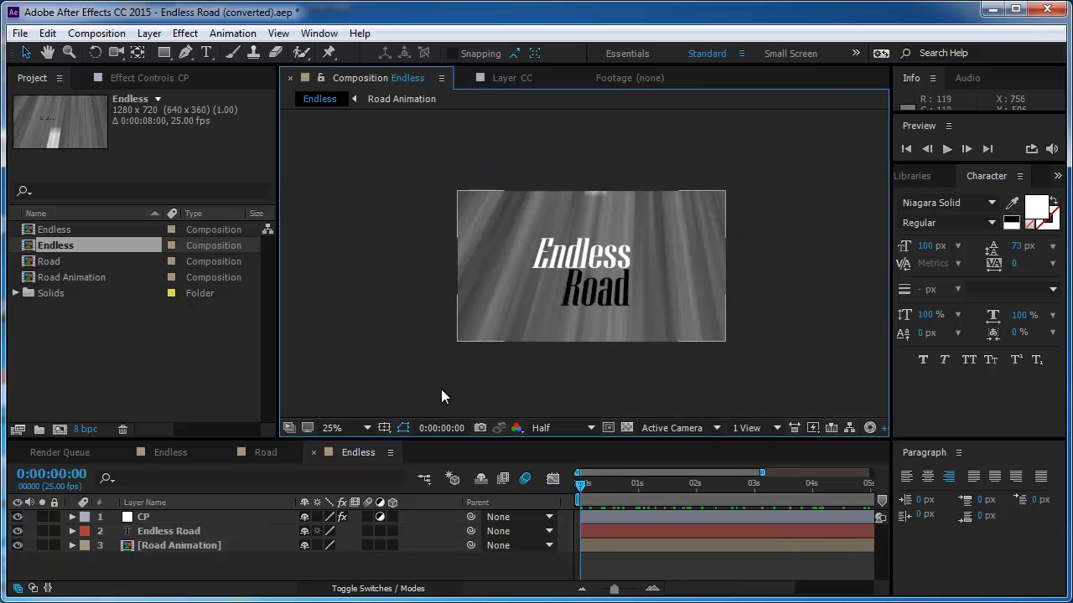
Apply Drop Shadow to Endless Road and rotate its direction toward 172 degrees
left_click(948, 176)
type("drop")
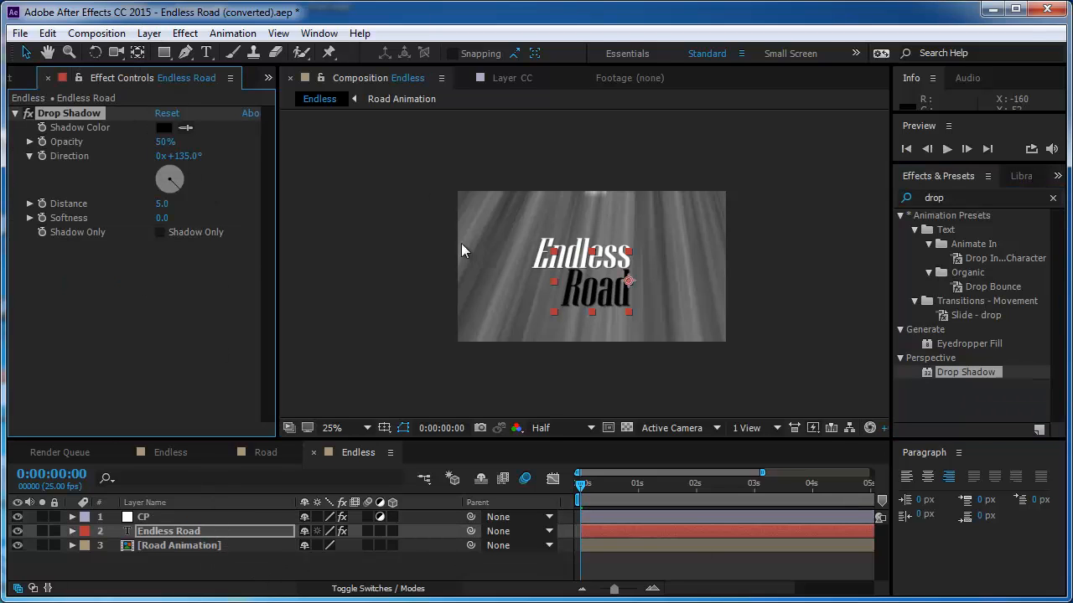
left_click(331, 428)
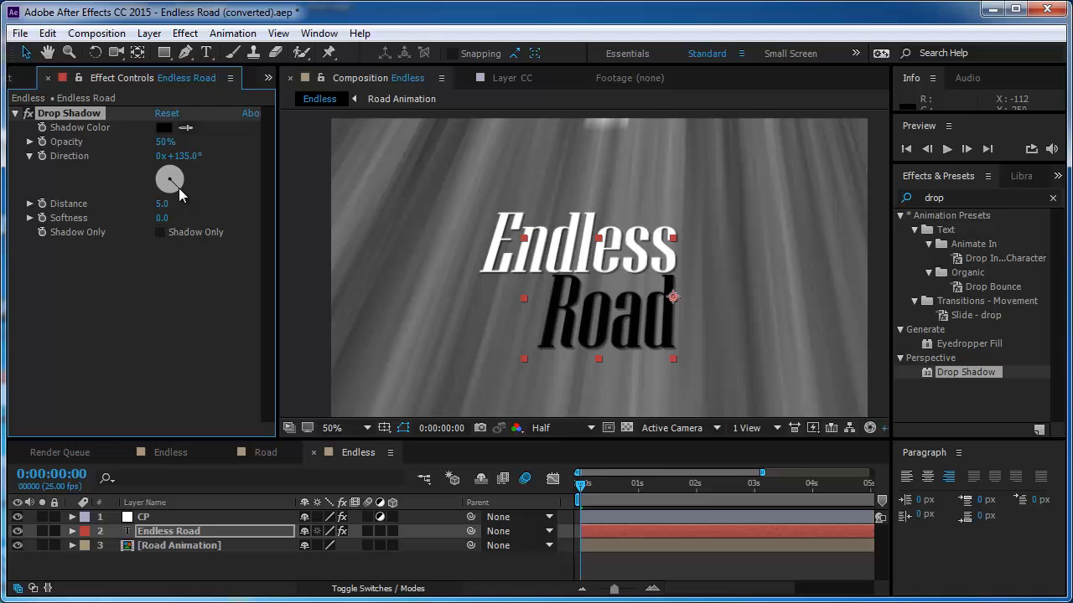
left_click_drag(169, 180, 176, 167)
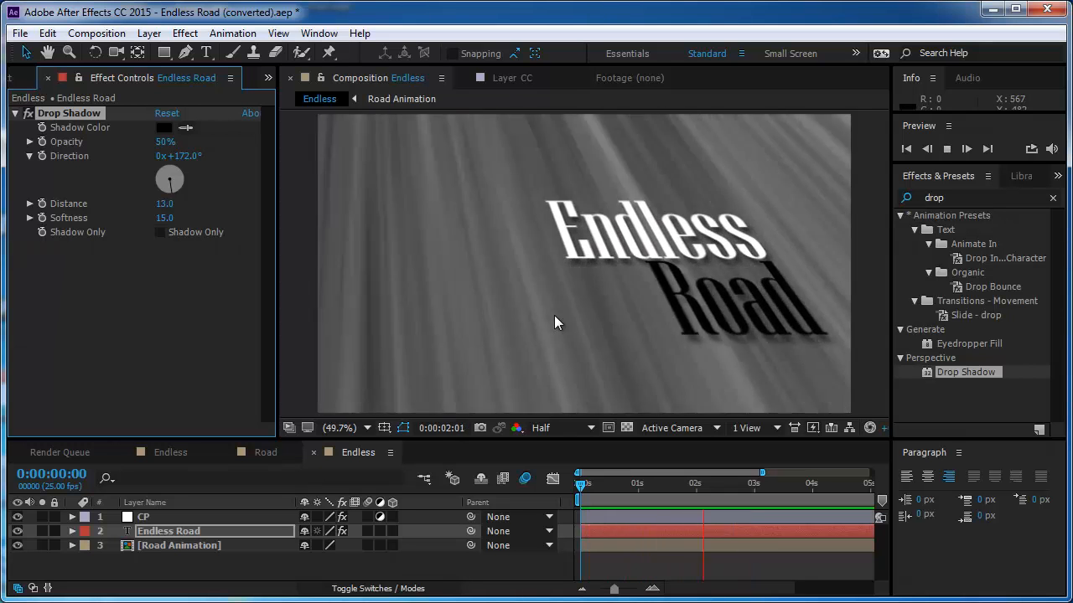
Create a new adjustment layer above CP and apply Curves to darken the scene
left_click(143, 517)
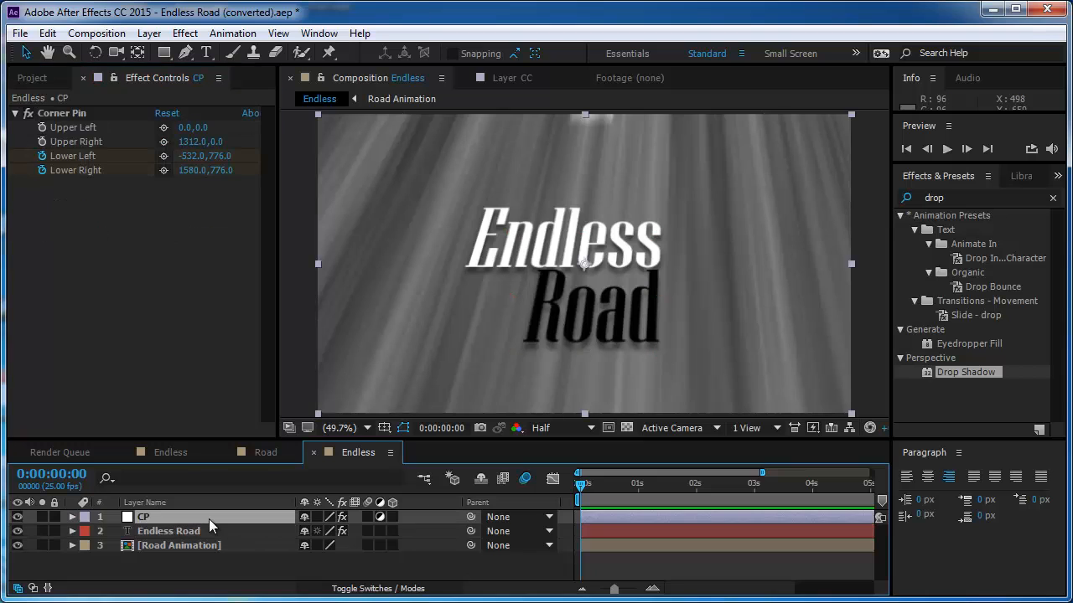
left_click(149, 33)
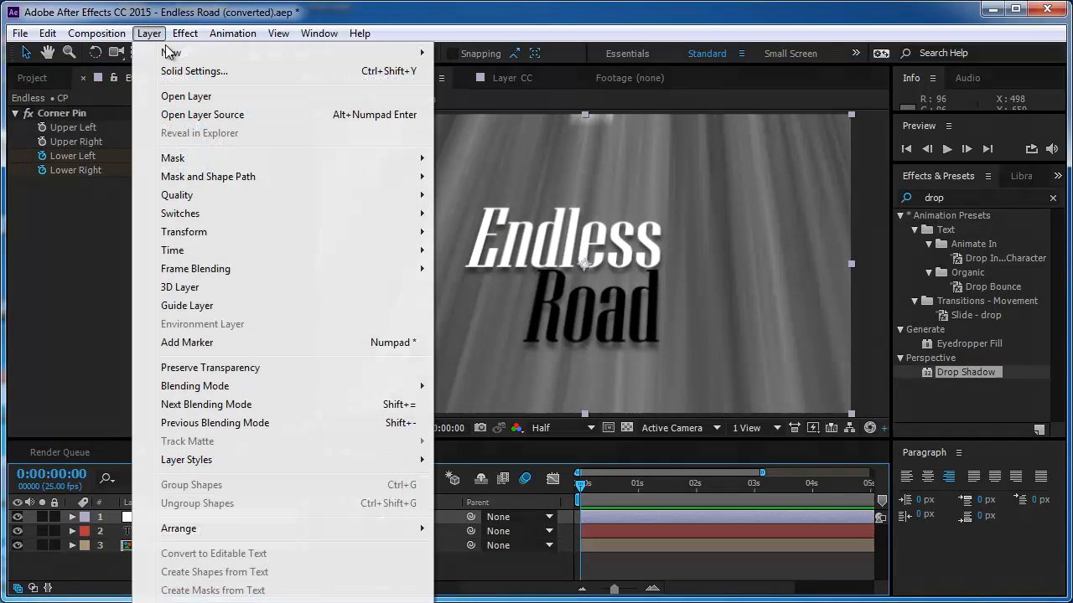
left_click(171, 52)
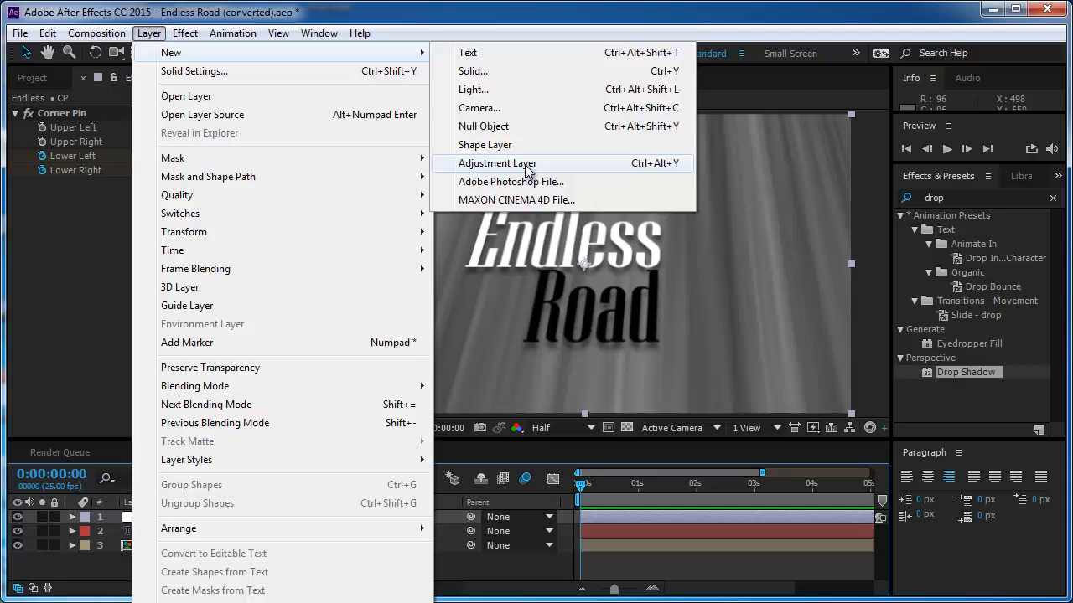
left_click(497, 164)
type("curves")
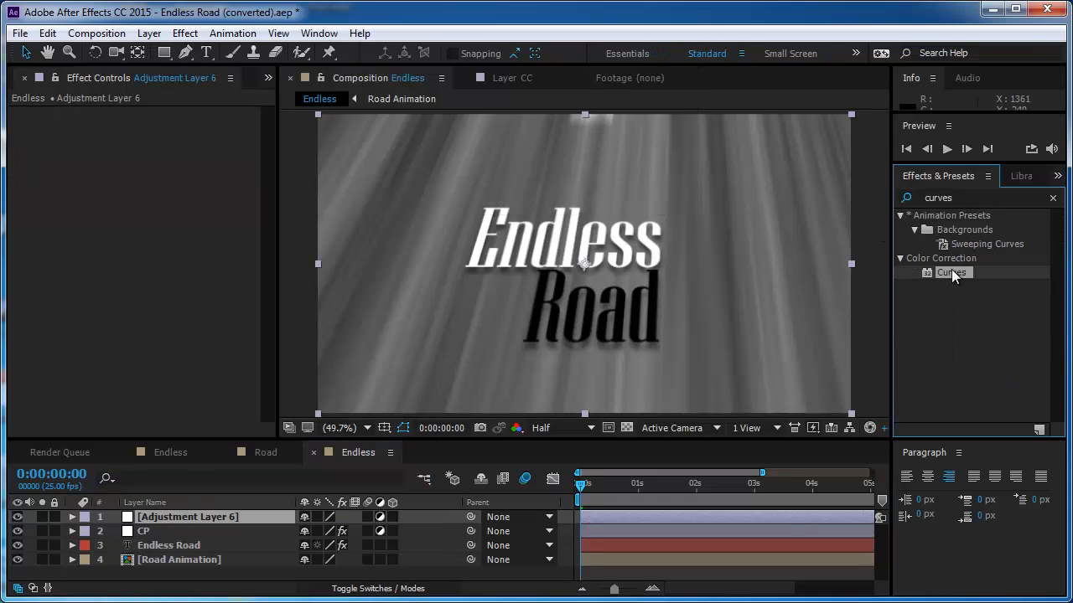
double_click(952, 272)
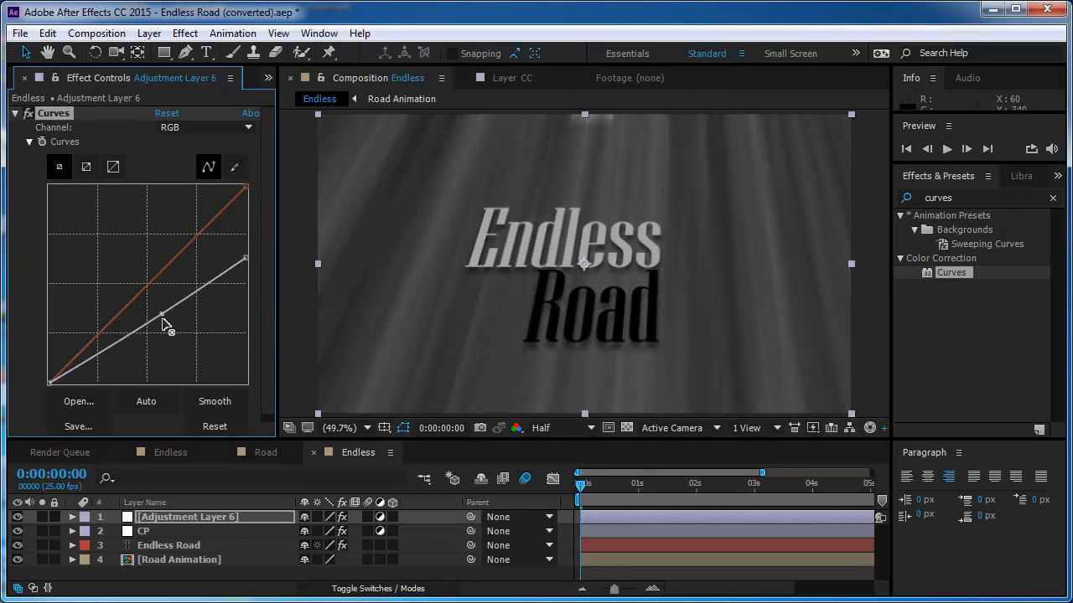
Draw a feathered elliptical mask on the adjustment layer with the Ellipse Tool
left_click(165, 52)
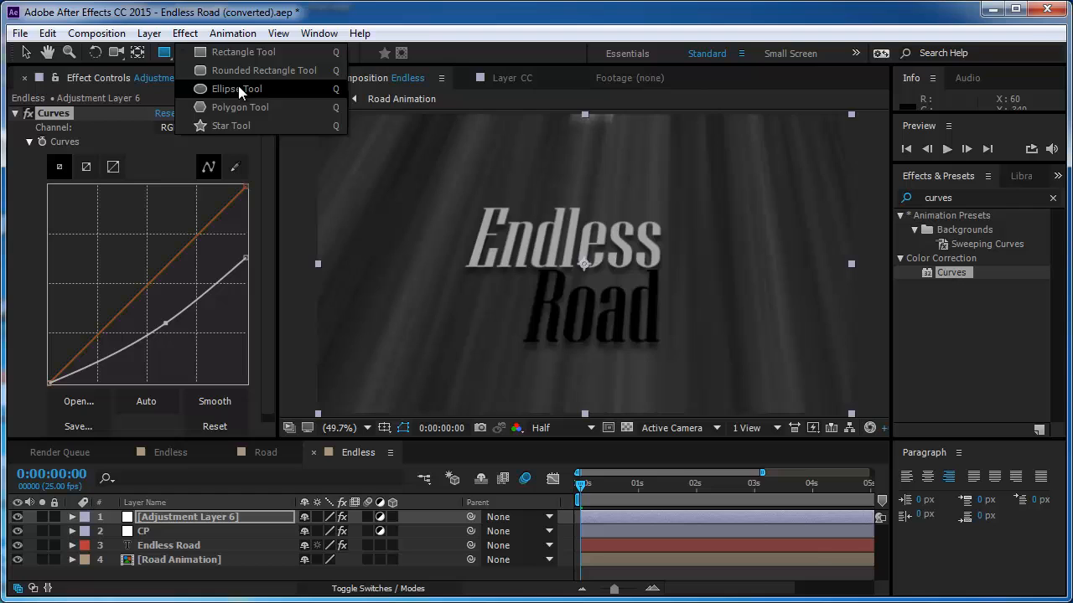
left_click(238, 89)
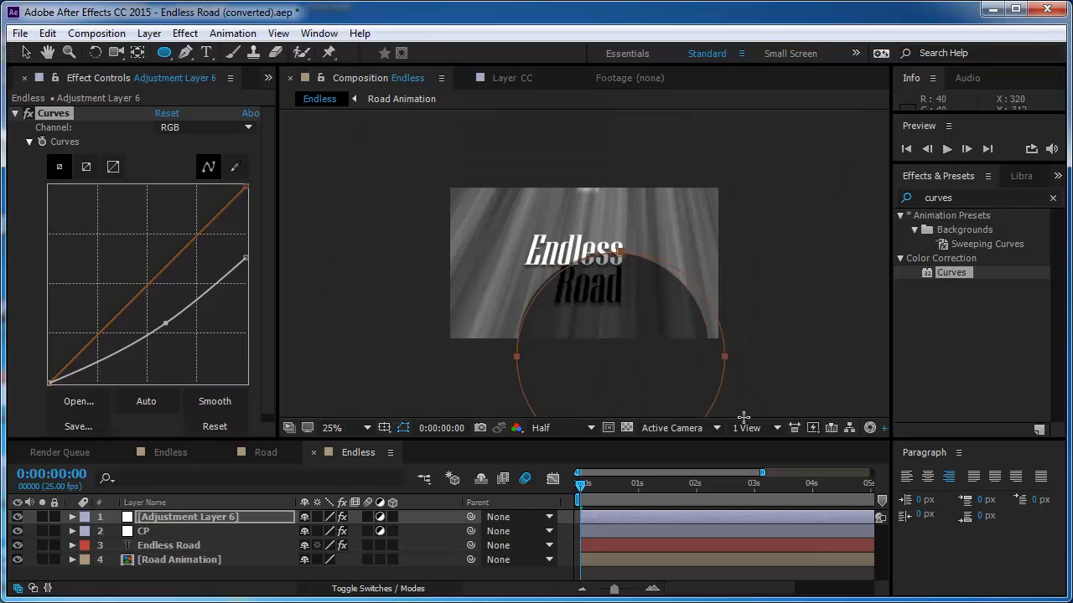
left_click(72, 516)
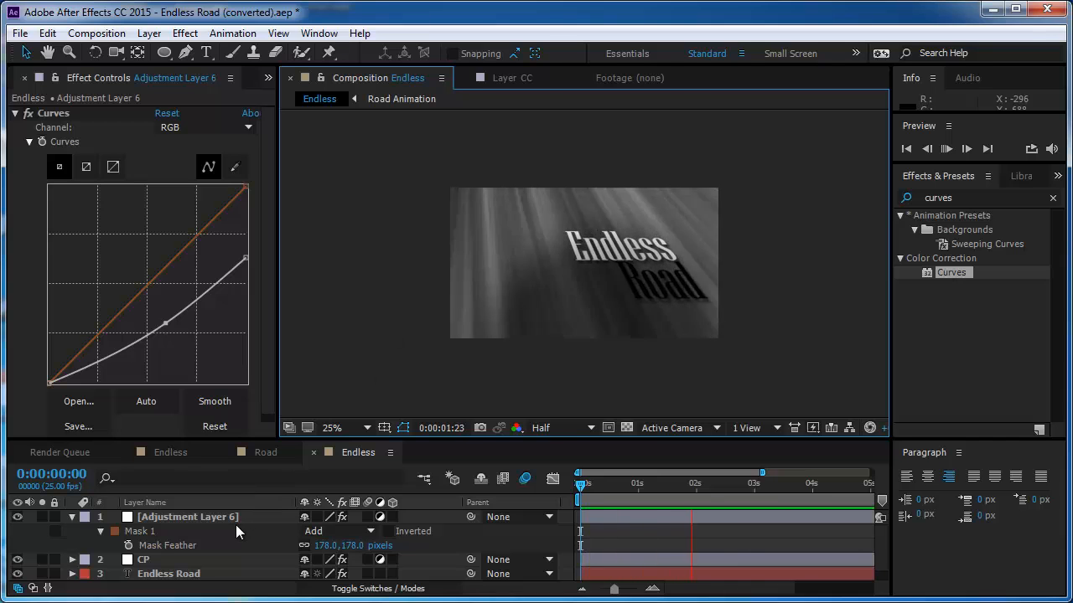
Set the masks to Subtract for a vignette, name the layer Light and add another adjustment layer
left_click(340, 530)
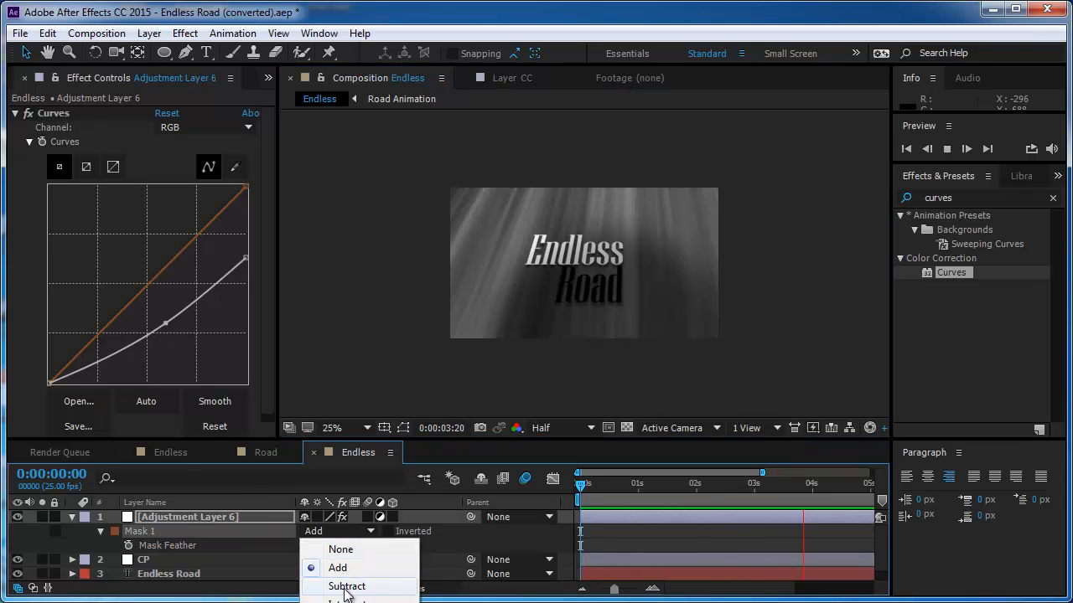
left_click(346, 585)
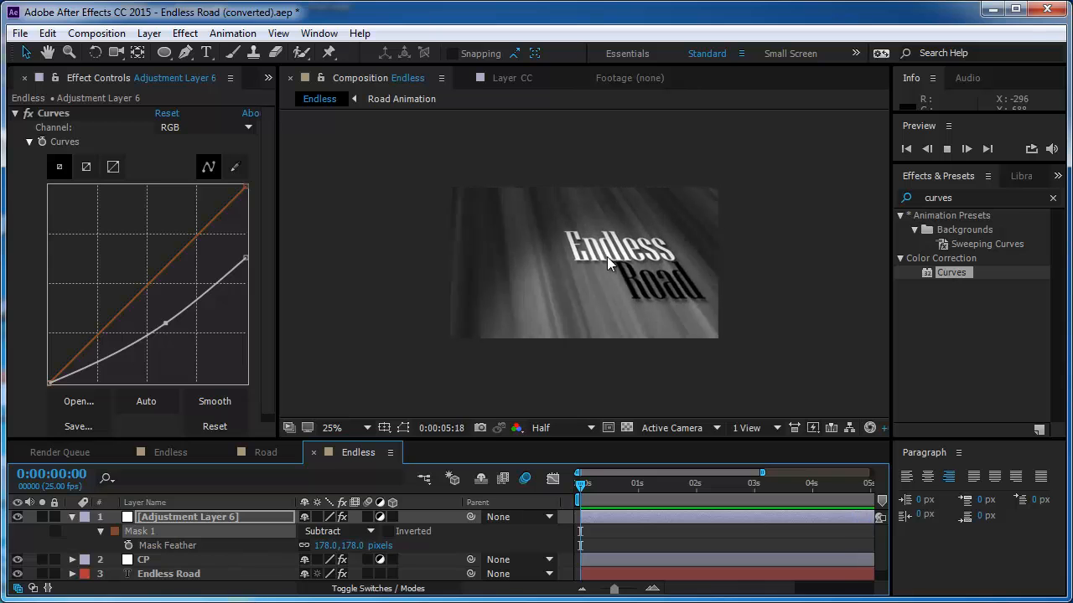
left_click(333, 428)
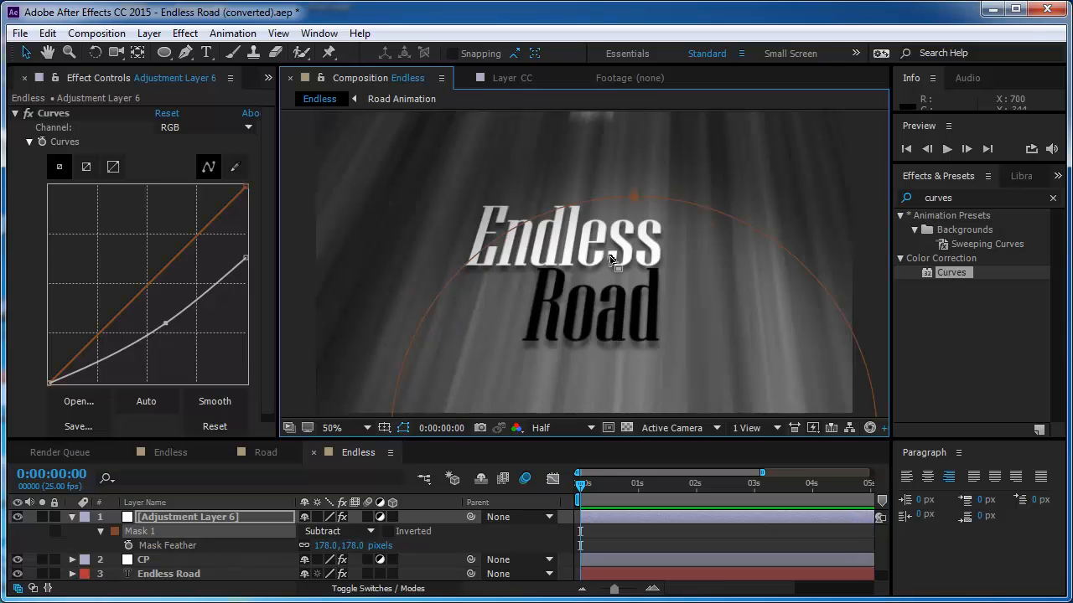
left_click(946, 148)
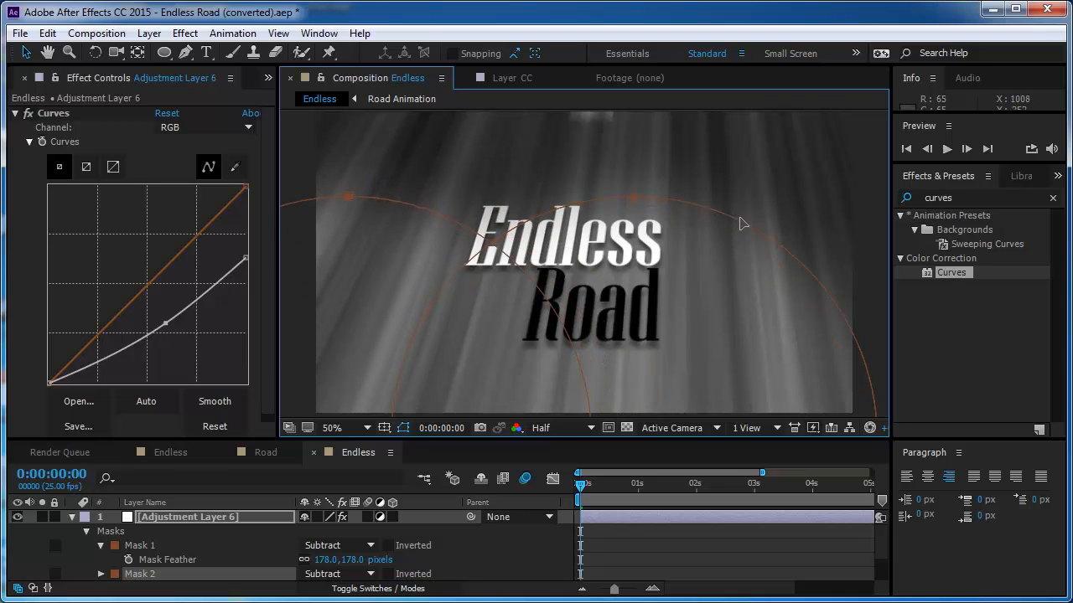
mouse_move(821, 281)
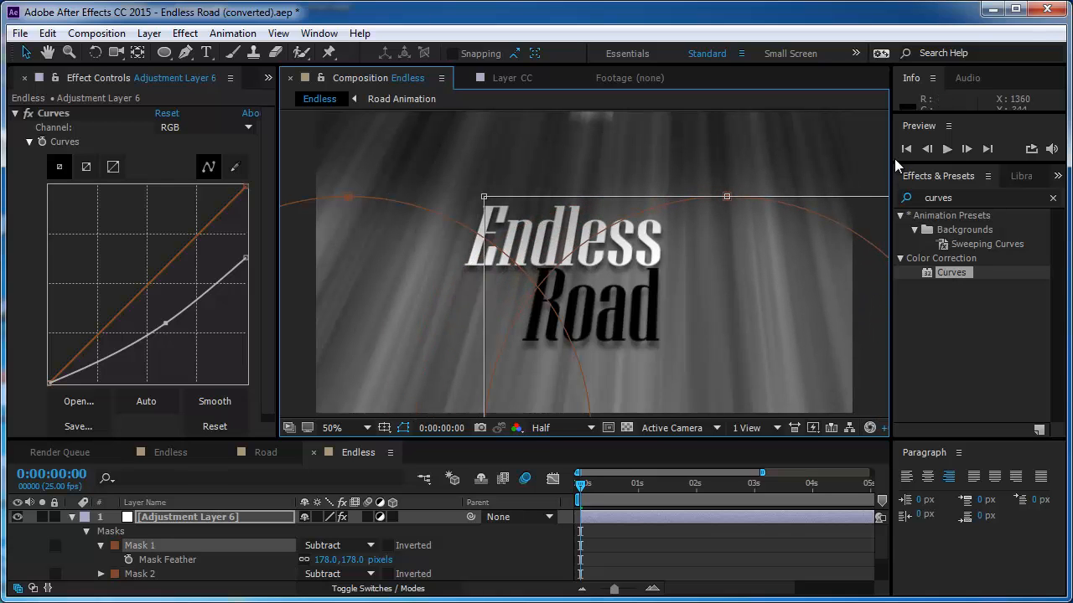
mouse_move(511, 216)
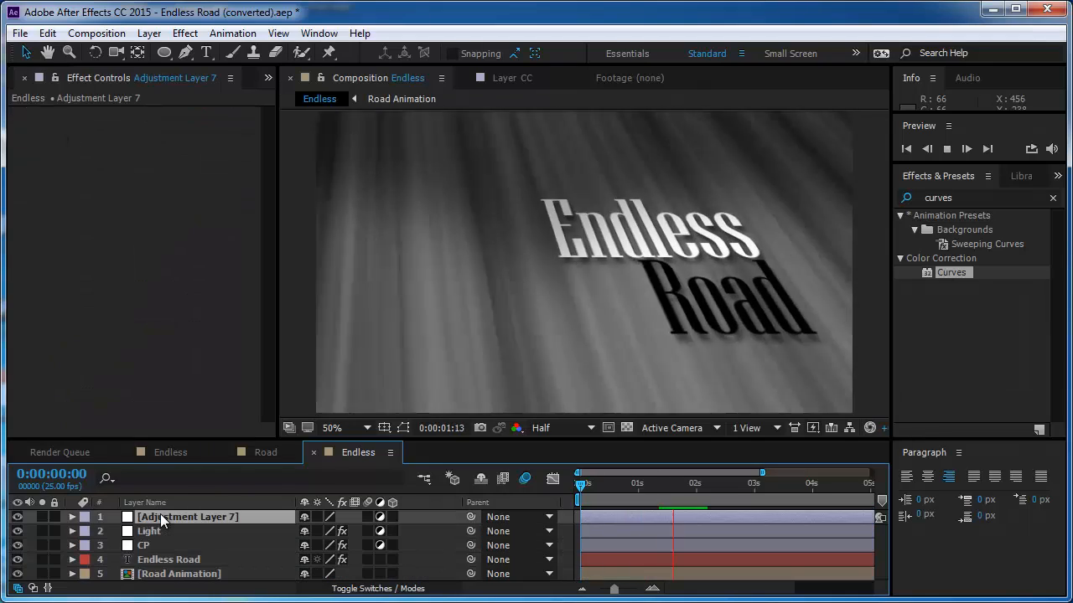
Rename the layer CC and set Curves to lower the Red channel and raise Blue
double_click(187, 517)
type("CC")
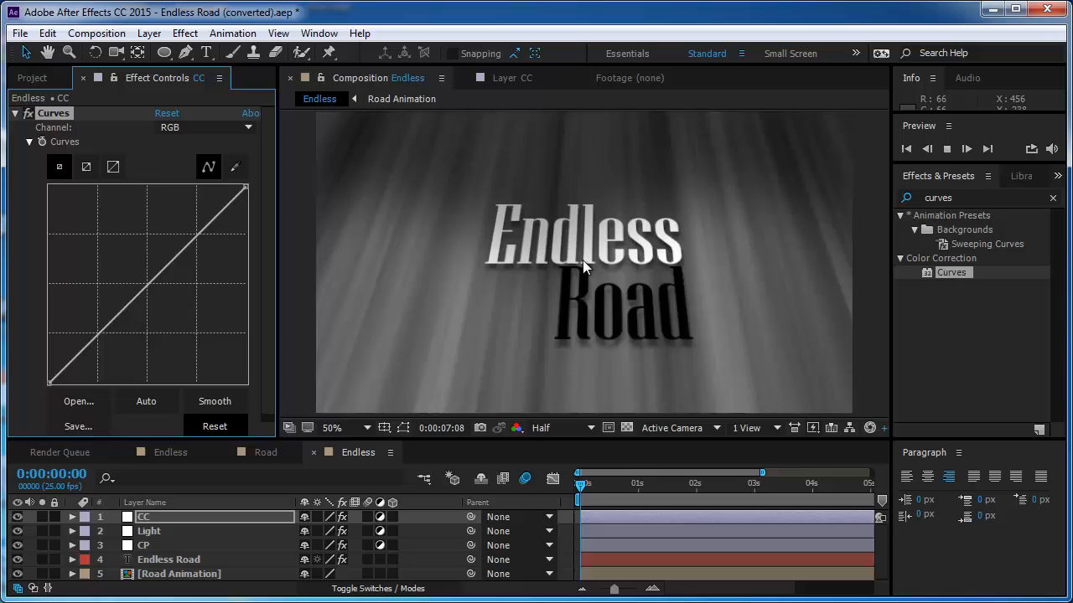
left_click(206, 126)
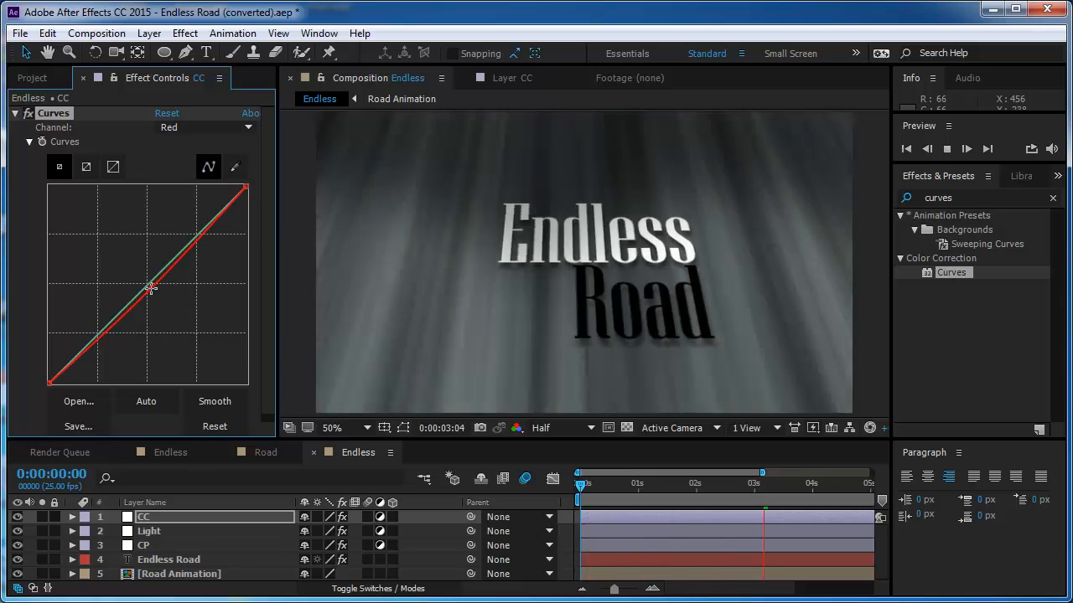
left_click(205, 126)
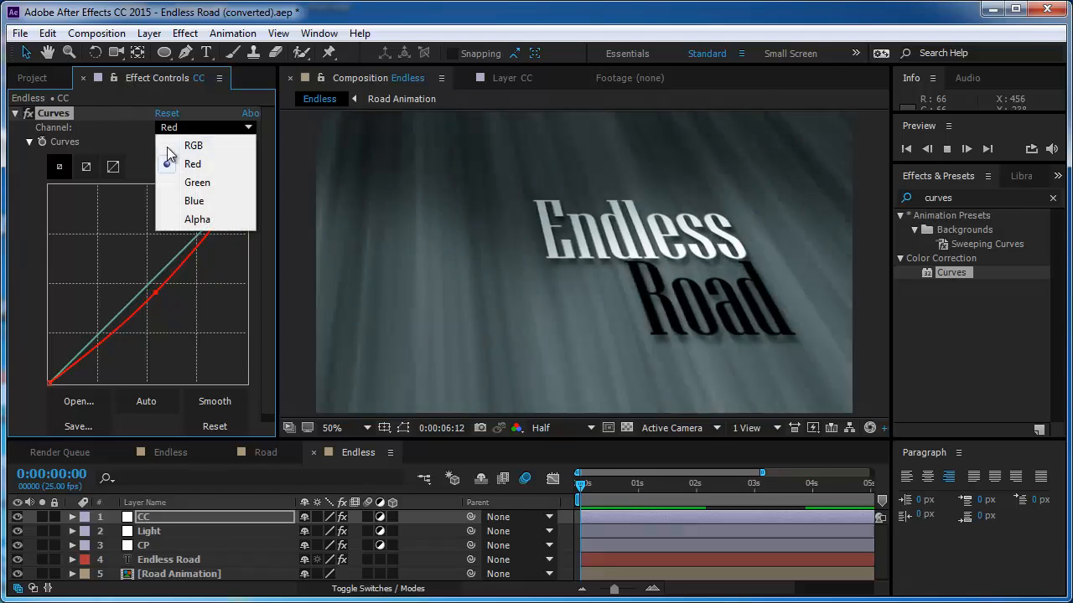
left_click(193, 163)
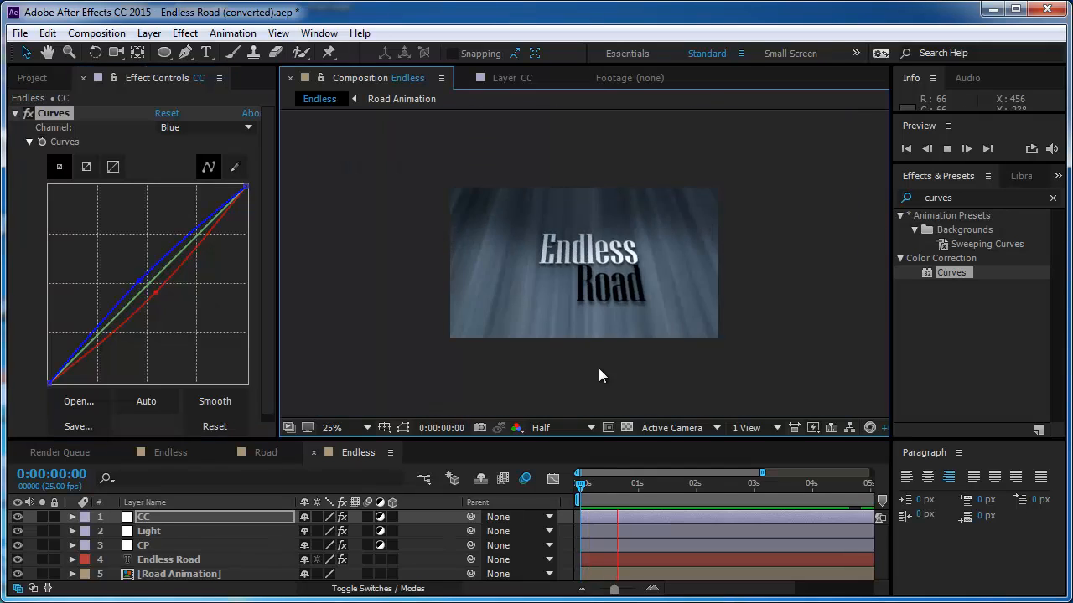
Move and scale the Light layer's masks so the bright area frames the title
left_click(150, 532)
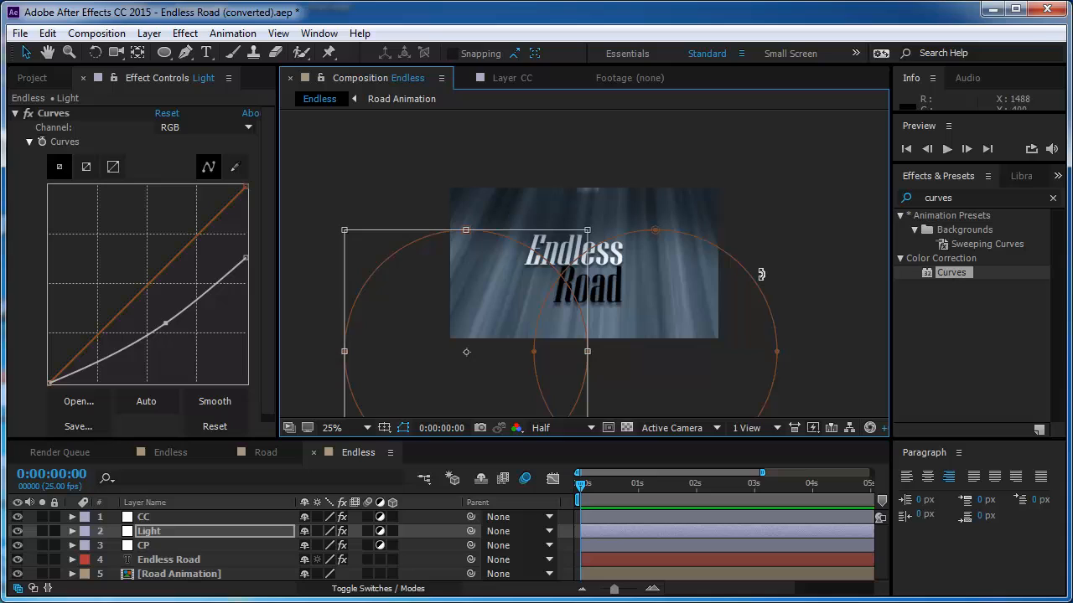
left_click(72, 531)
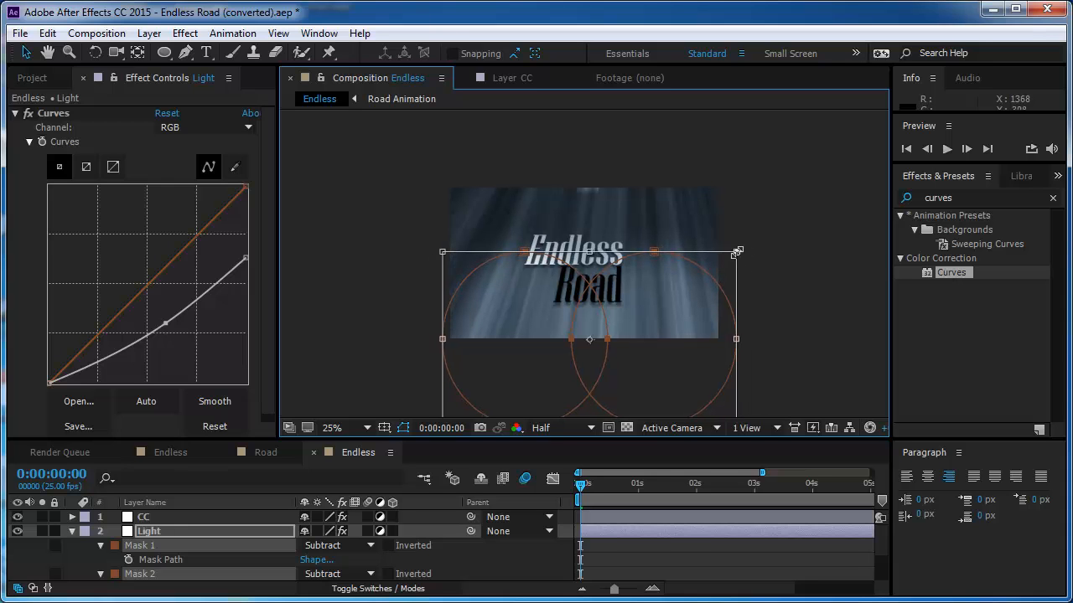
left_click(946, 148)
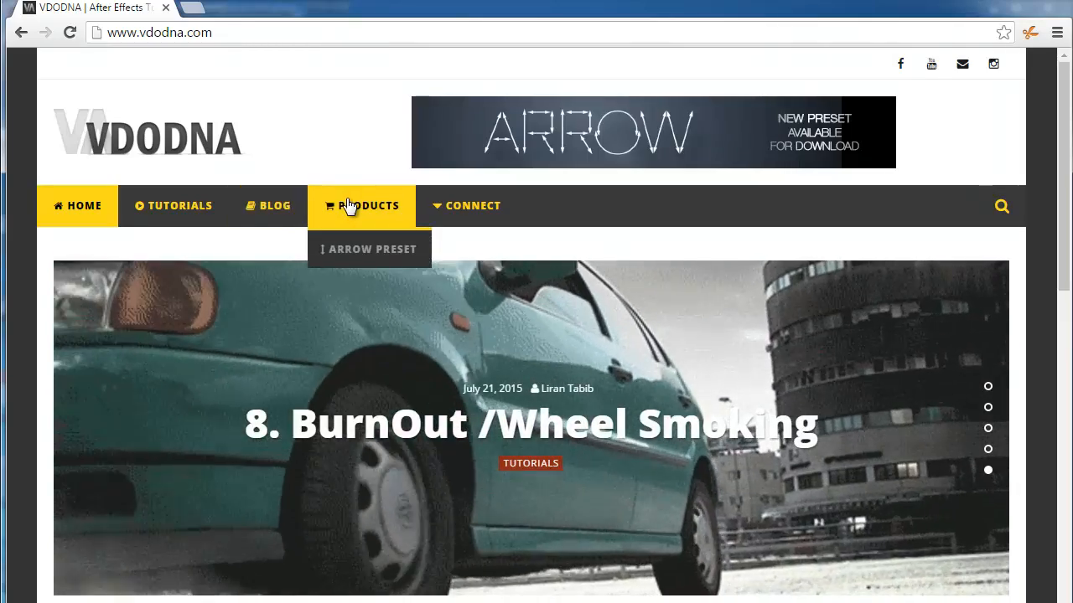
scroll("down", 3)
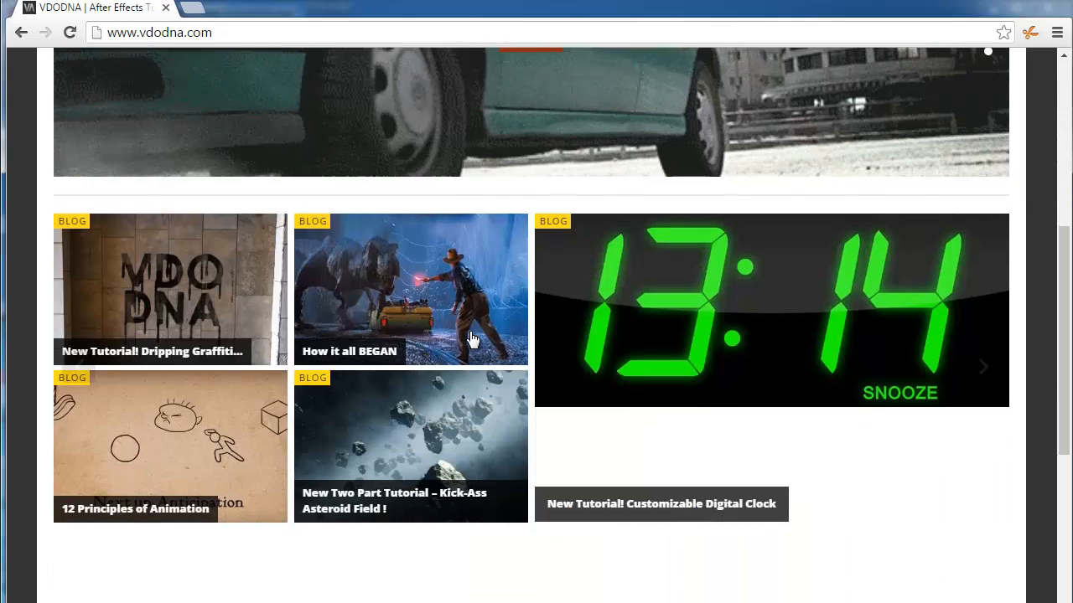
scroll("down", 3)
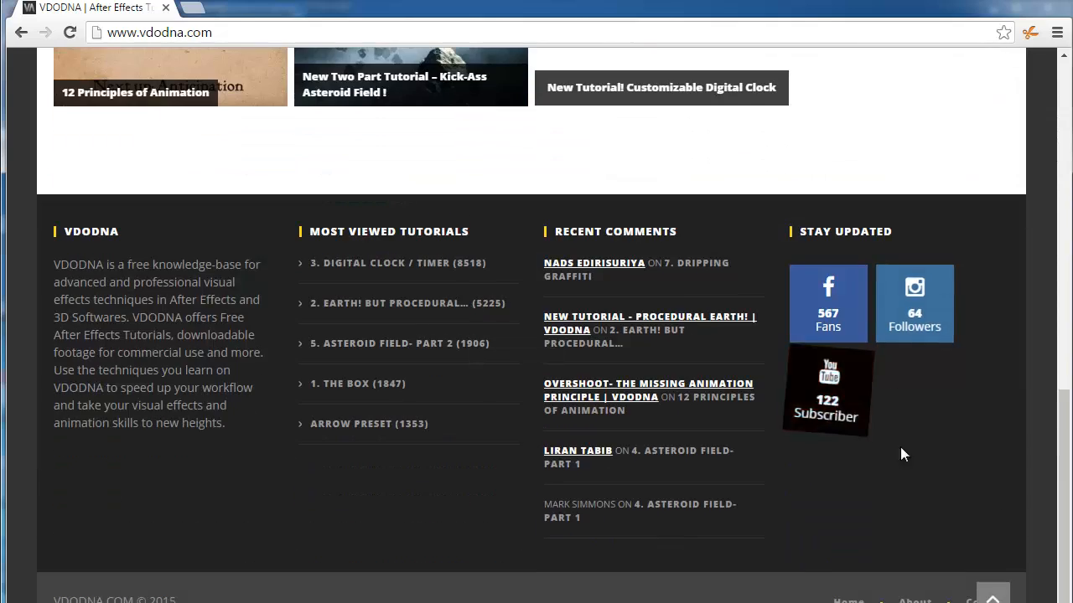
mouse_move(828, 388)
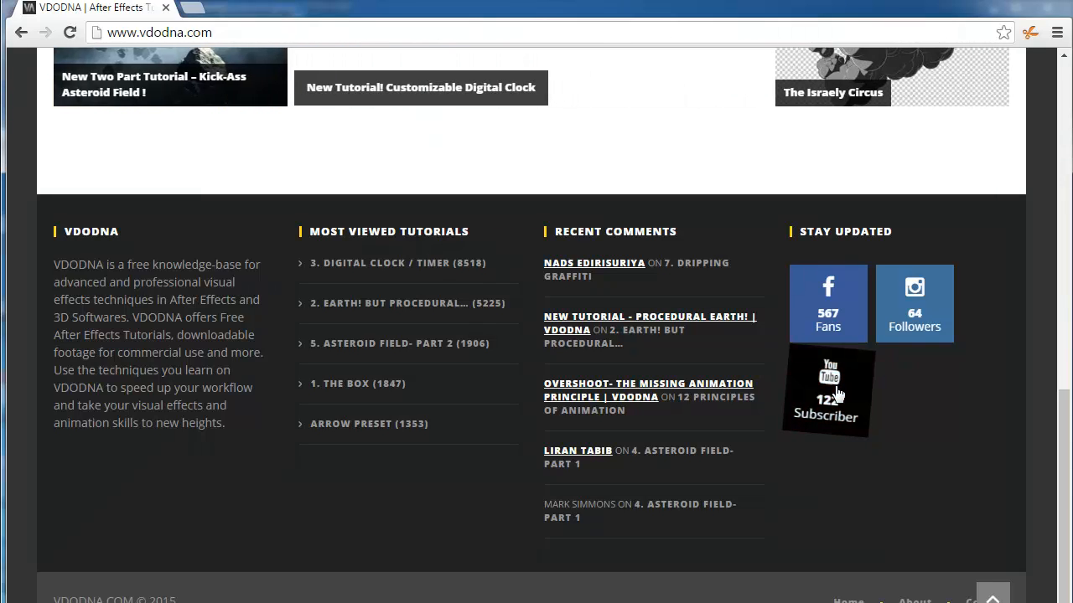
mouse_move(934, 392)
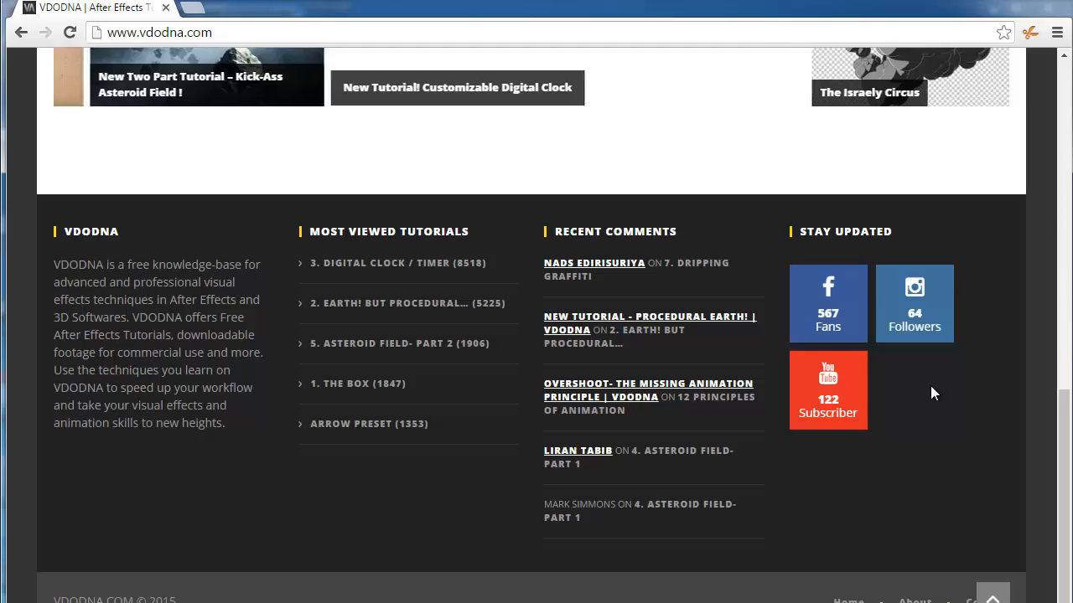
scroll("up", 3)
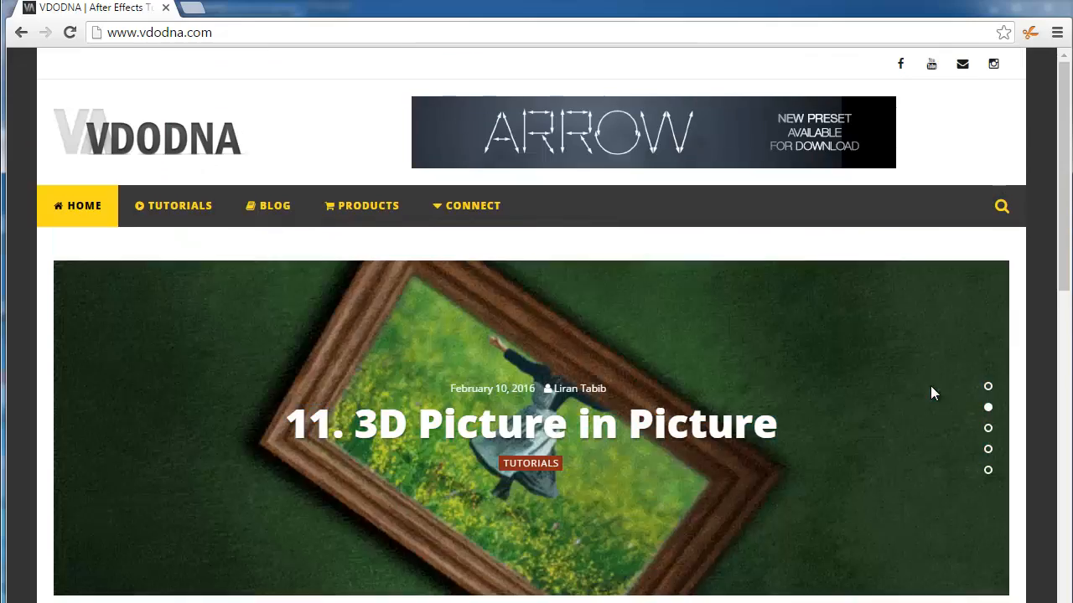
scroll("down", 3)
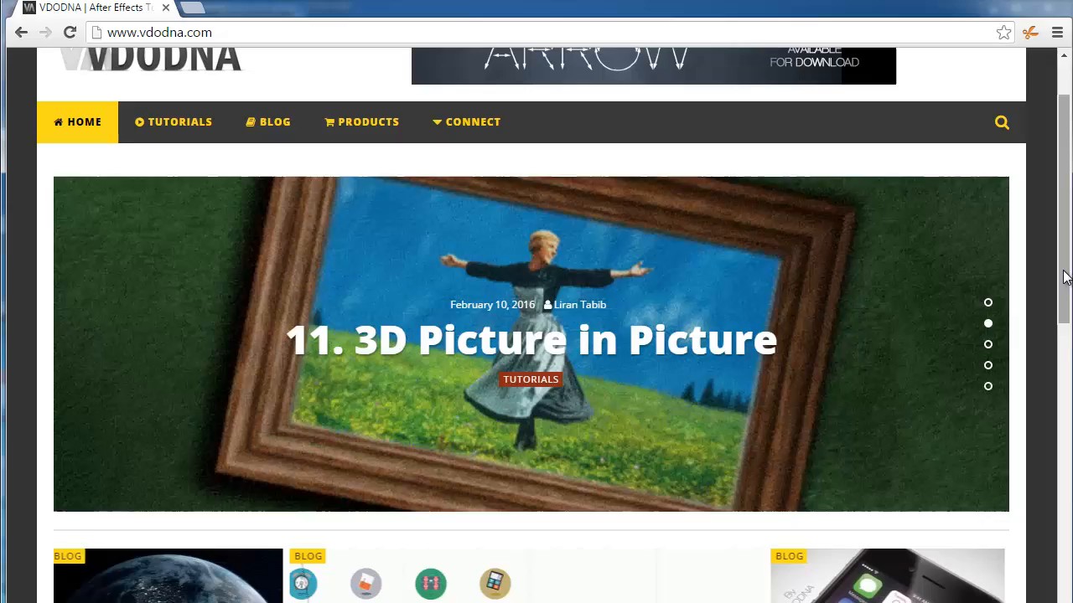